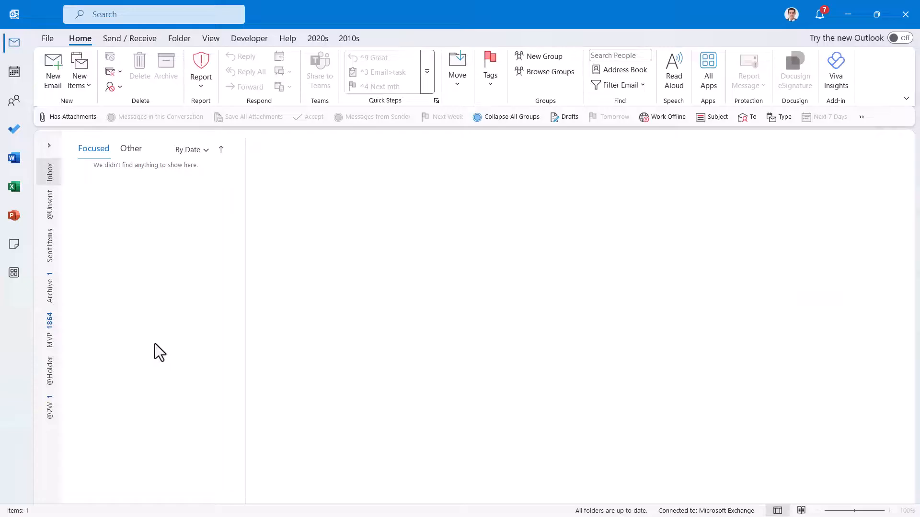
- Add Tasks from More Apps and peek at today's flagged task list
{"action": "left_click", "coordinate": [13, 273]}
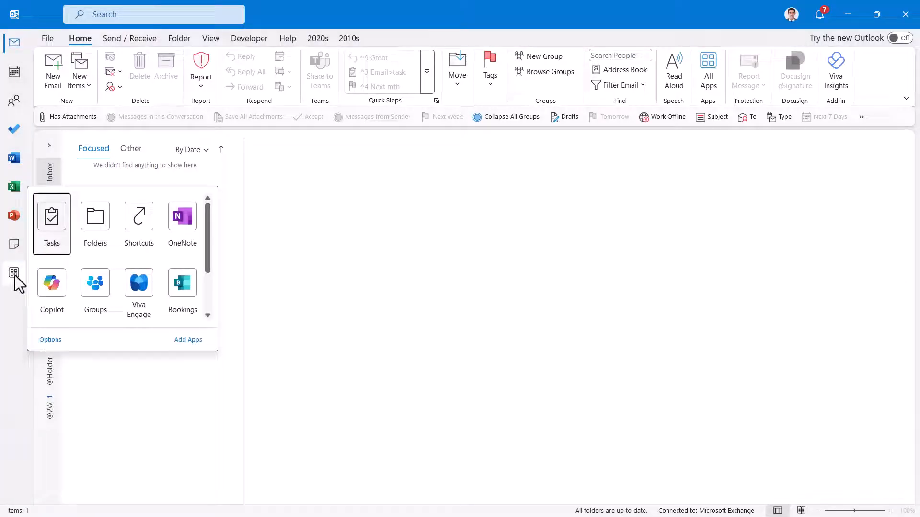
{"action": "left_click", "coordinate": [52, 223]}
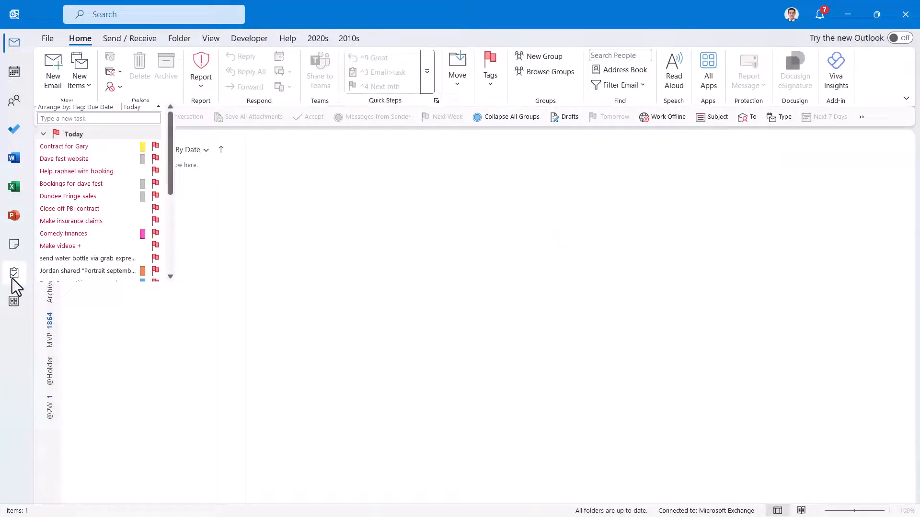
- Close the tasks peek and select the Make insurance claims task in the To-Do bar
{"action": "left_click", "coordinate": [13, 42]}
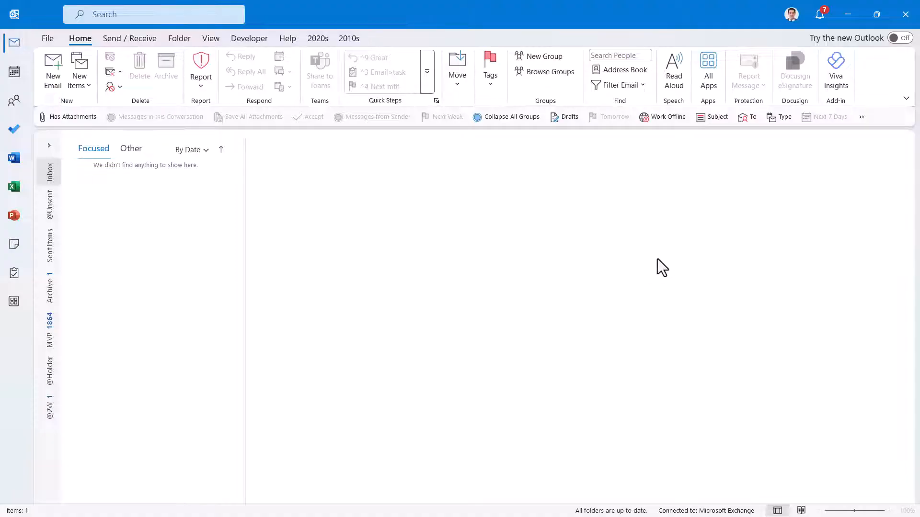
{"action": "mouse_move", "coordinate": [817, 312]}
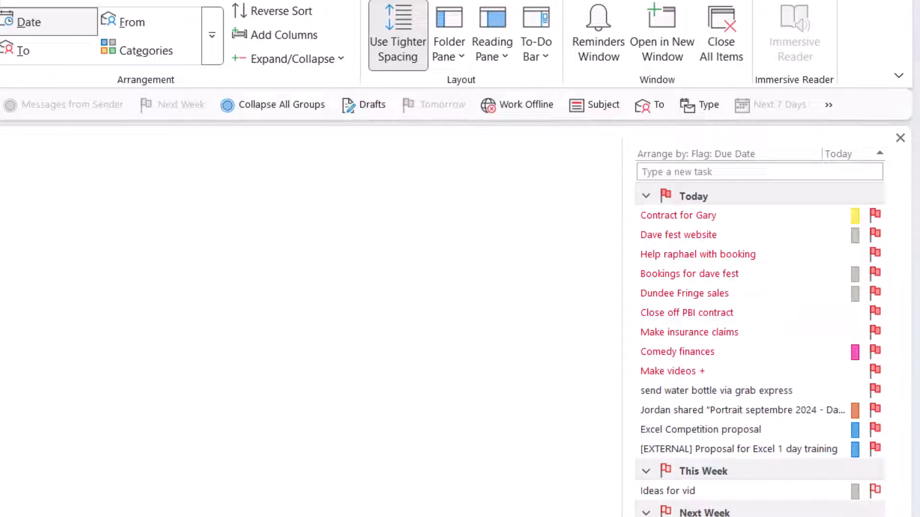
{"action": "left_click", "coordinate": [739, 410]}
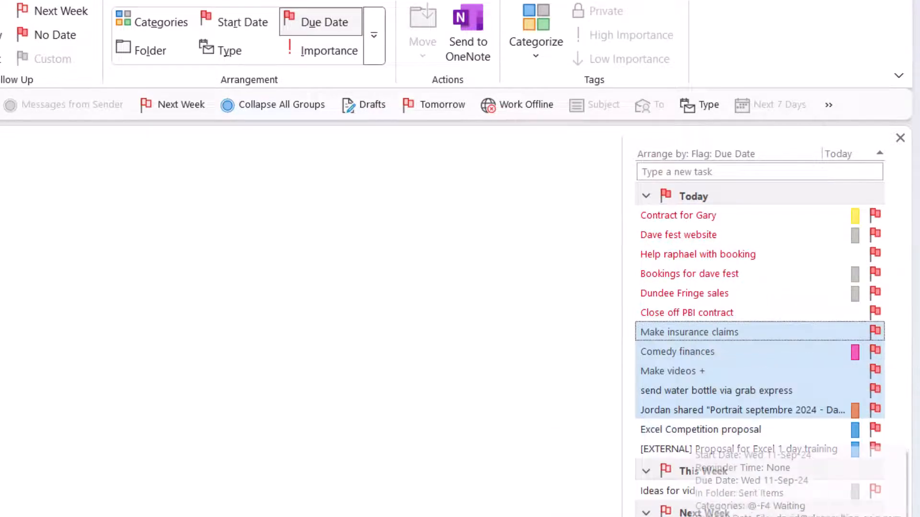
{"action": "mouse_move", "coordinate": [657, 208]}
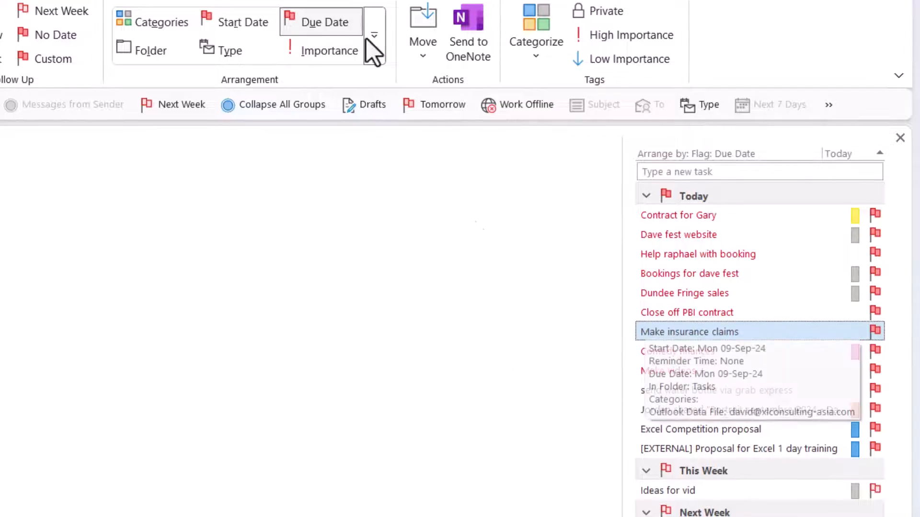
- Open Categorize > All Categories and begin adding a new colour category
{"action": "left_click", "coordinate": [535, 42]}
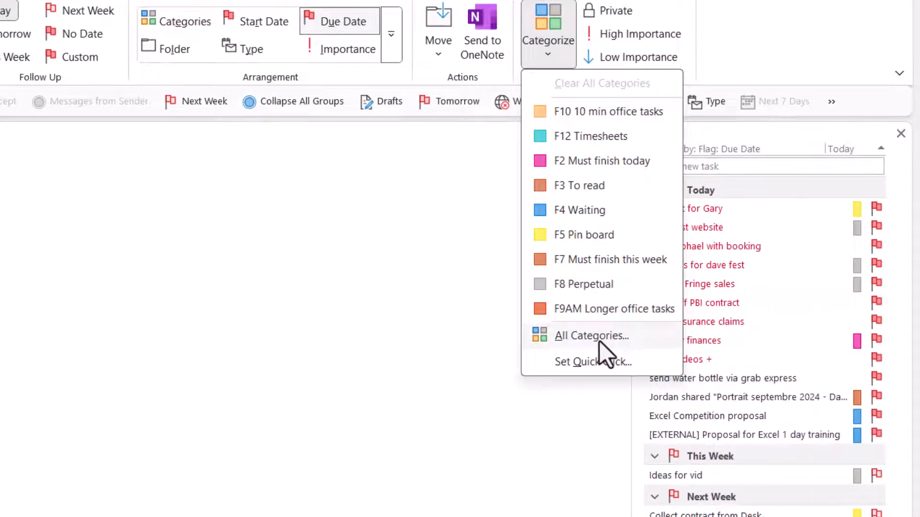
{"action": "left_click", "coordinate": [590, 335]}
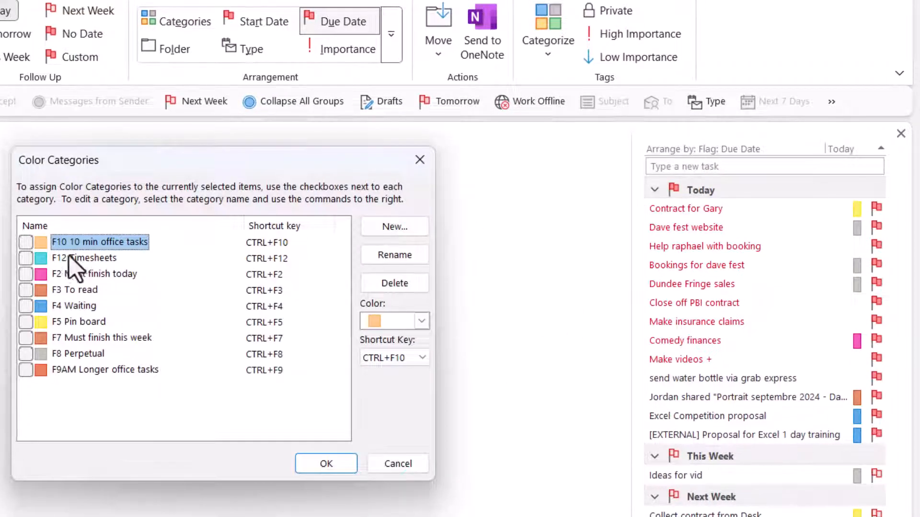
{"action": "mouse_move", "coordinate": [192, 370]}
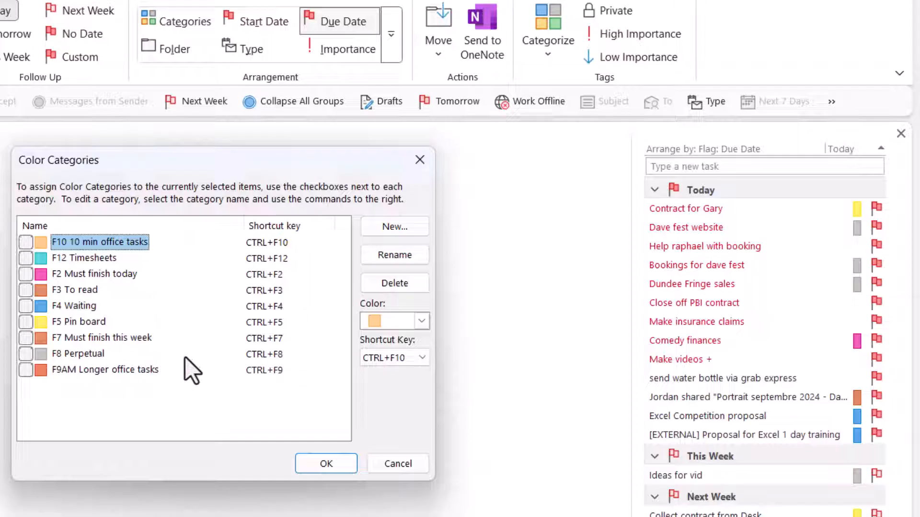
{"action": "left_click", "coordinate": [395, 227]}
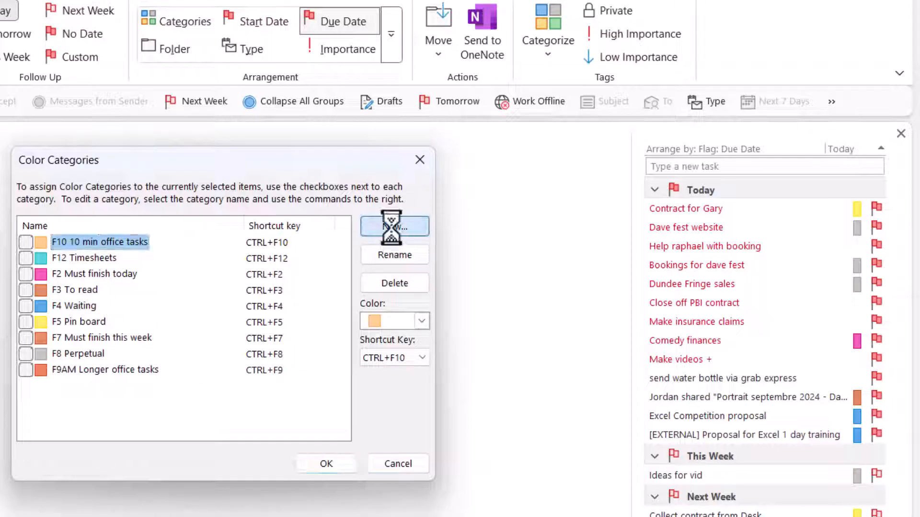
- Create category 'F6 Do outside' with CTRL+F6 shortcut and assign it to Make insurance claims
{"action": "left_click", "coordinate": [394, 227]}
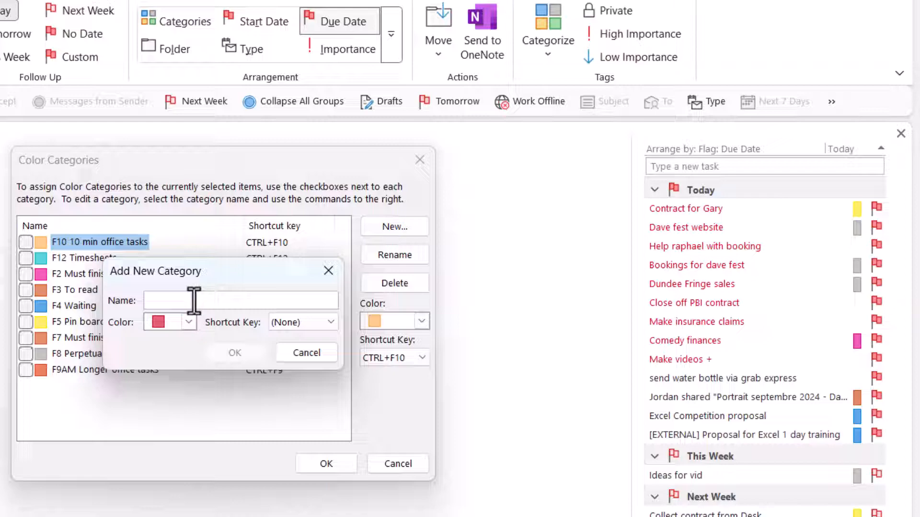
{"action": "left_click", "coordinate": [241, 300]}
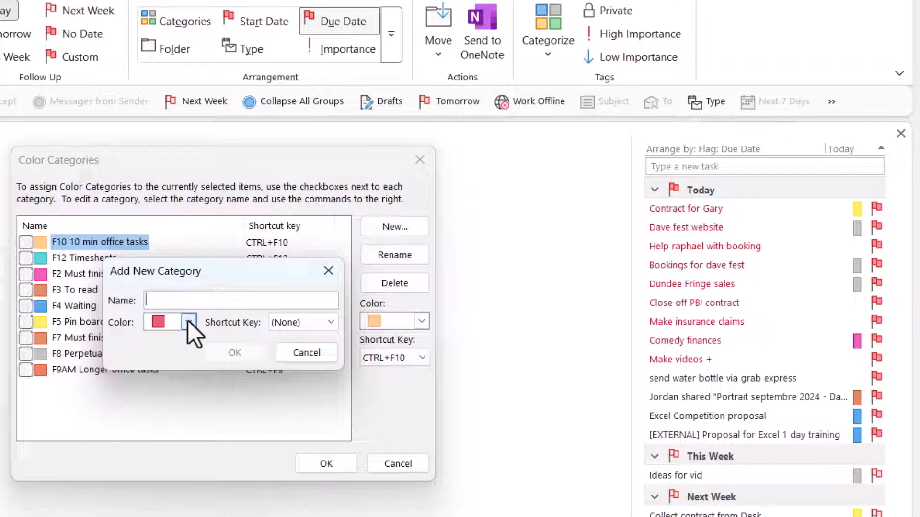
{"action": "type", "text": "F"}
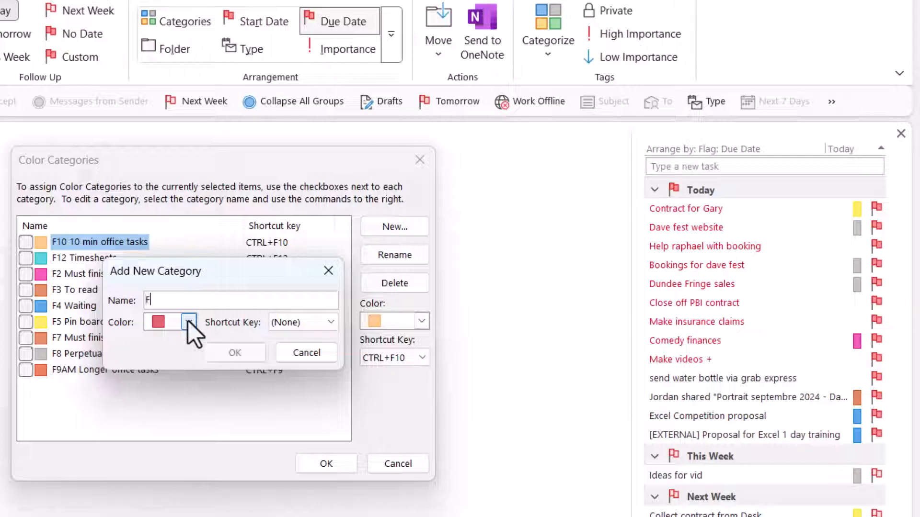
{"action": "type", "text": "6 D"}
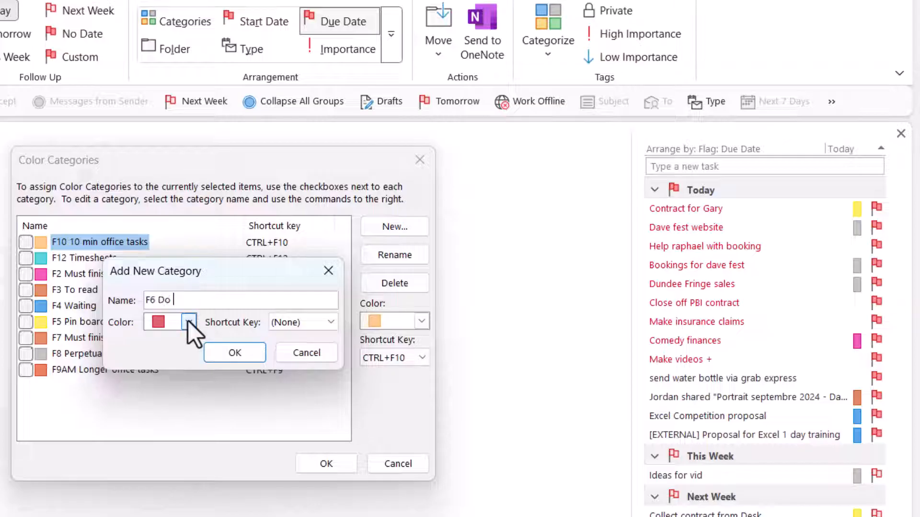
{"action": "type", "text": "outside"}
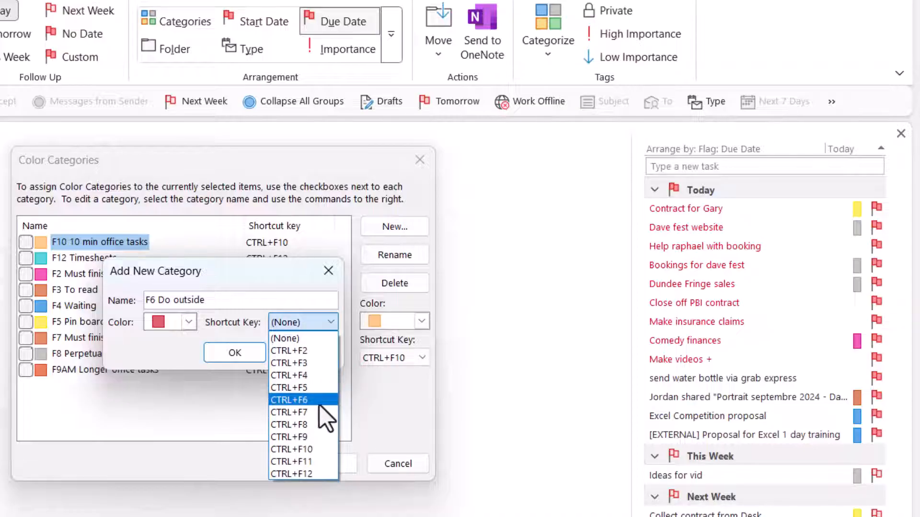
{"action": "left_click", "coordinate": [288, 400]}
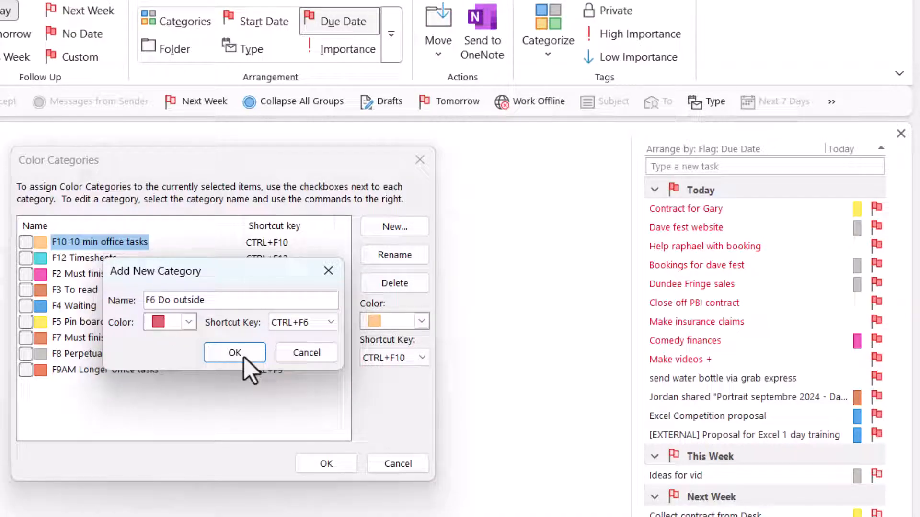
{"action": "left_click", "coordinate": [234, 353]}
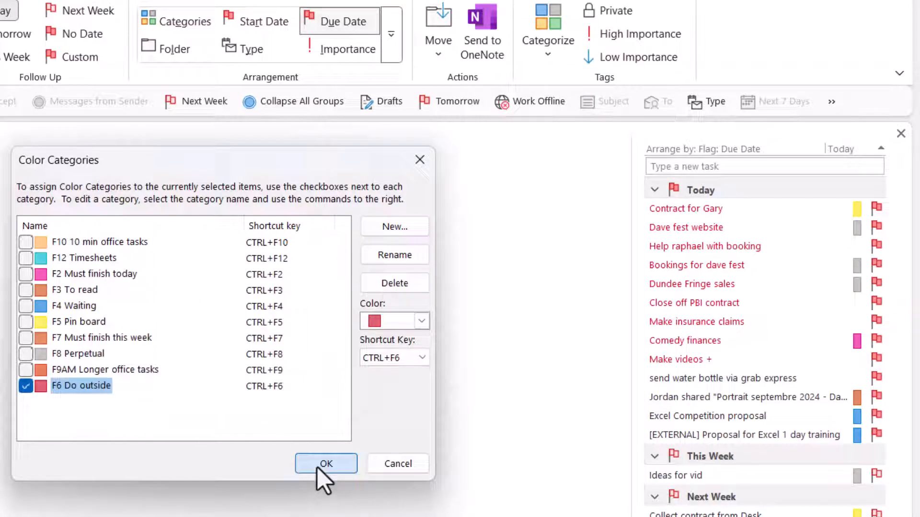
{"action": "left_click", "coordinate": [326, 463]}
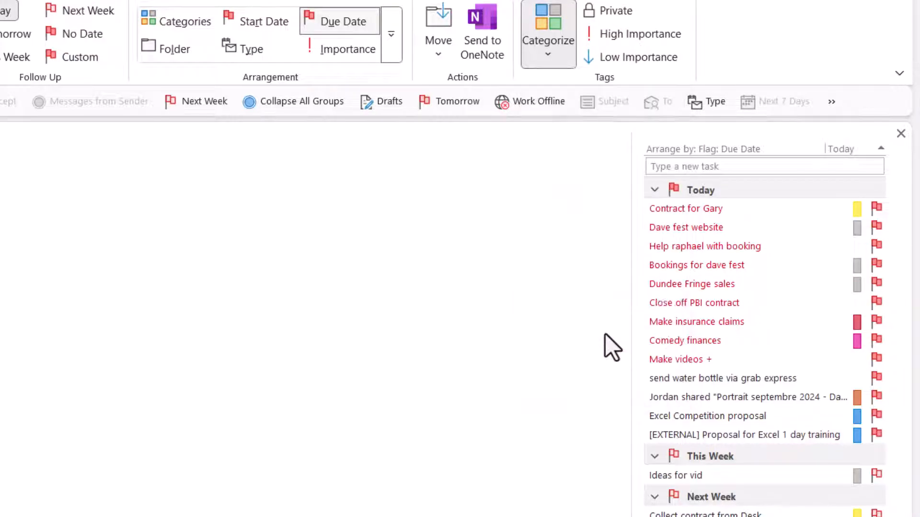
- Select Close off PBI contract and reopen the colour category manager for it
{"action": "left_click", "coordinate": [693, 302]}
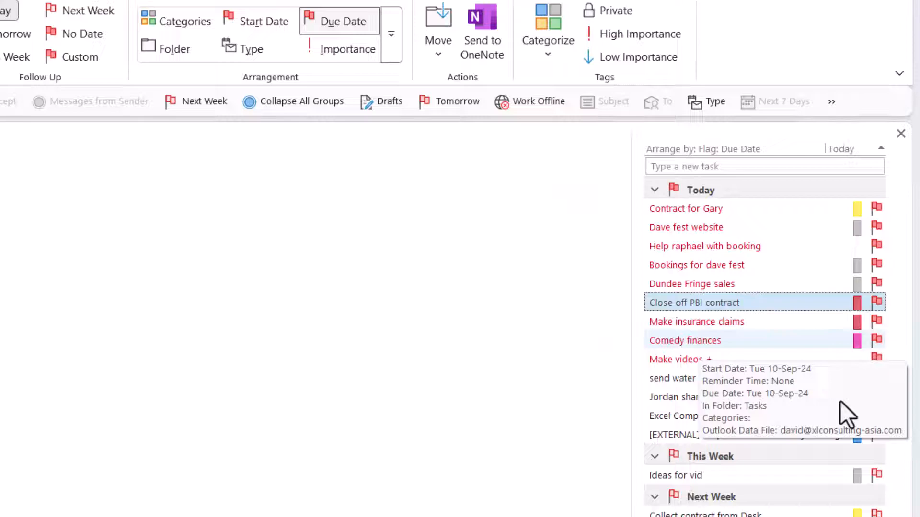
{"action": "mouse_move", "coordinate": [863, 334]}
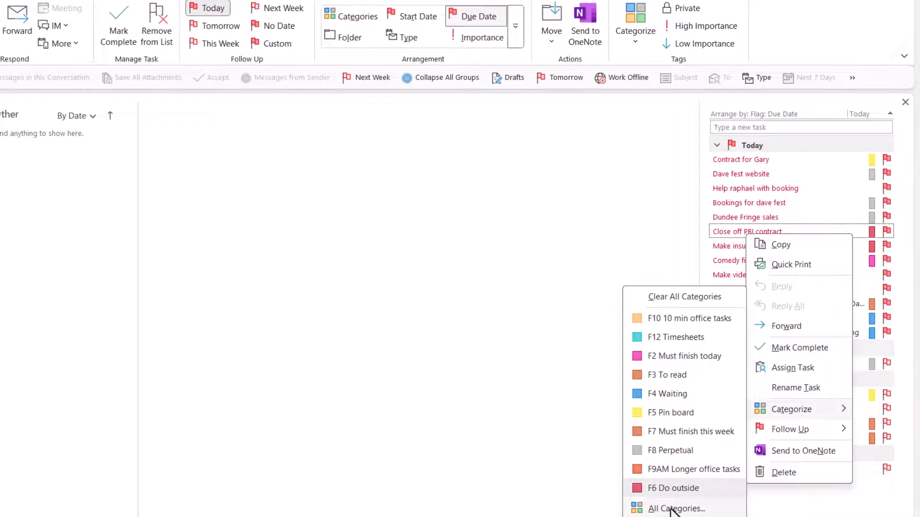
{"action": "left_click", "coordinate": [675, 509]}
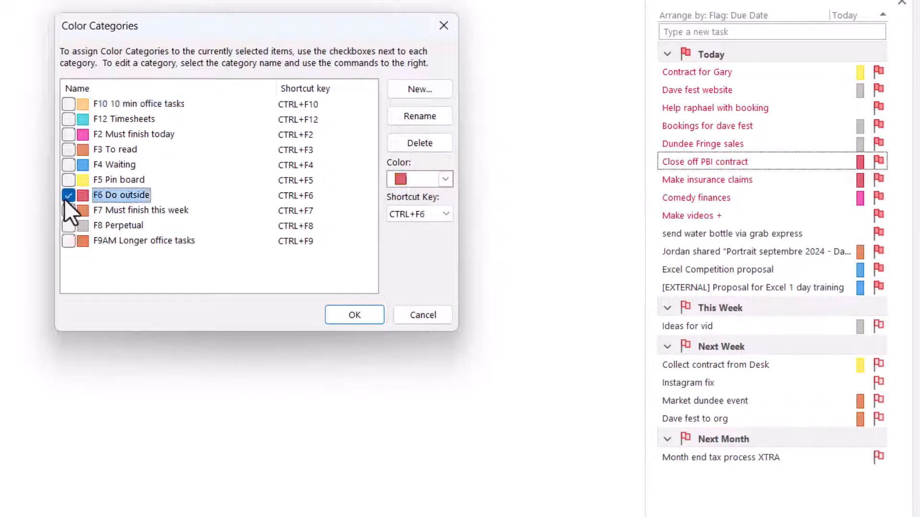
- Untick F6 Do outside; tick F10 10 min office tasks and F9AM Longer office tasks
{"action": "left_click", "coordinate": [139, 104]}
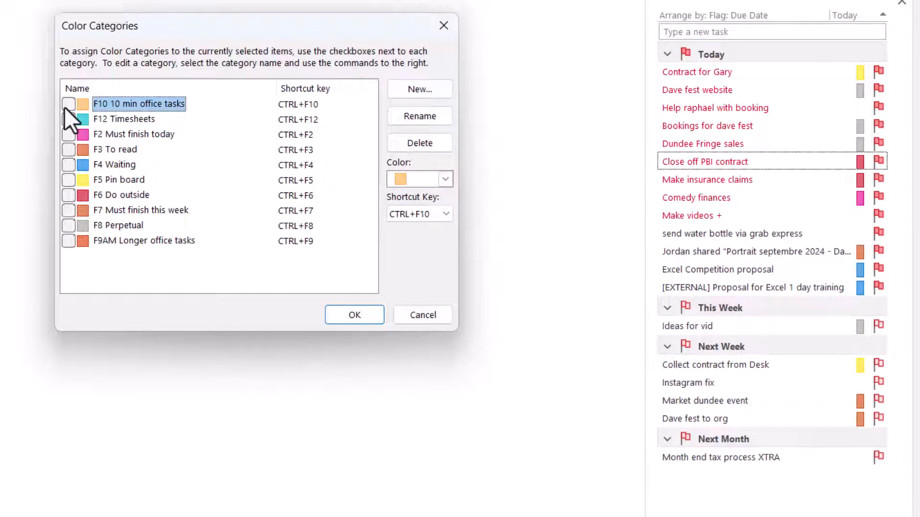
{"action": "left_click", "coordinate": [68, 104]}
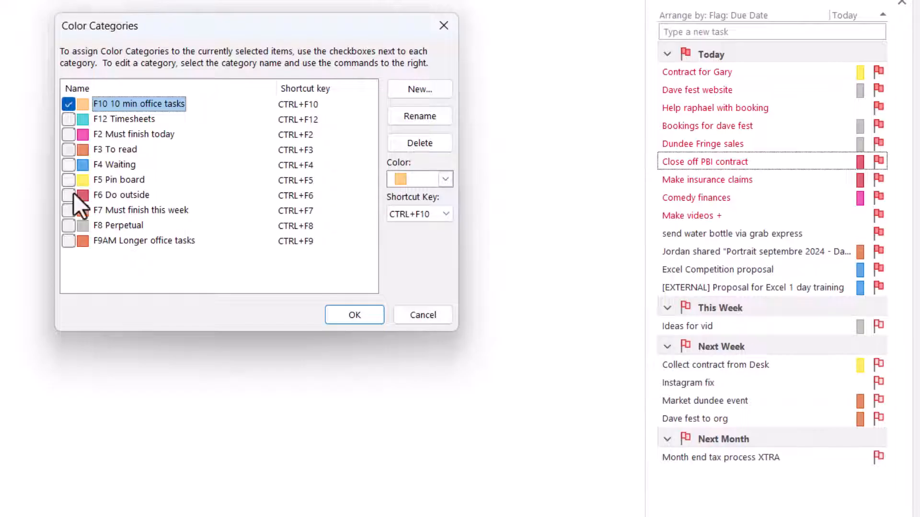
{"action": "left_click", "coordinate": [144, 240]}
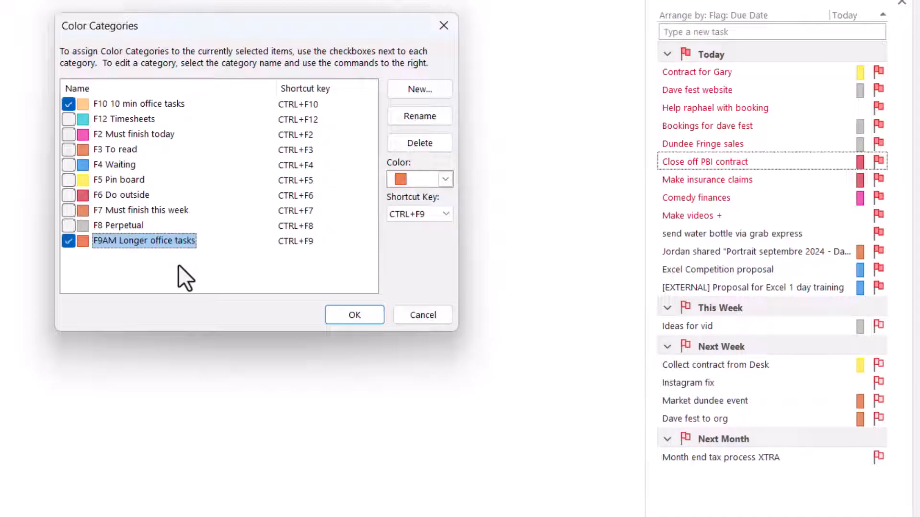
{"action": "mouse_move", "coordinate": [153, 270]}
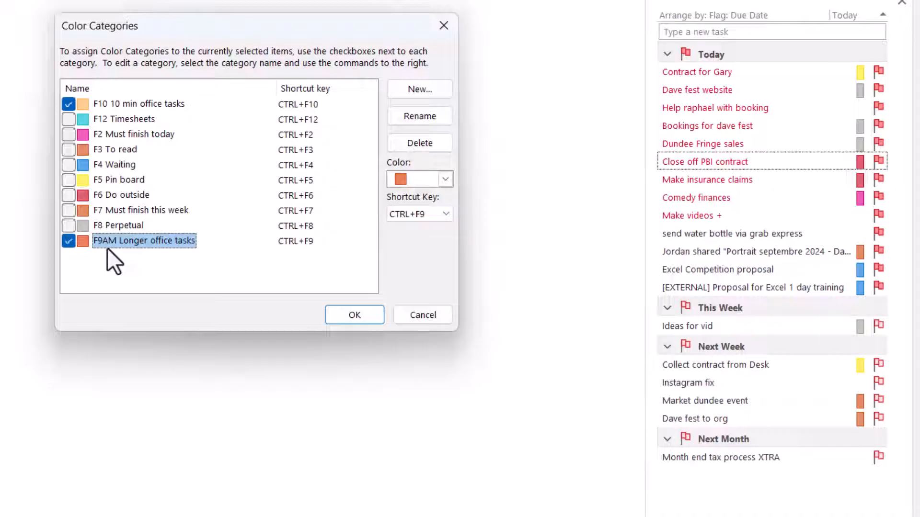
{"action": "mouse_move", "coordinate": [155, 235]}
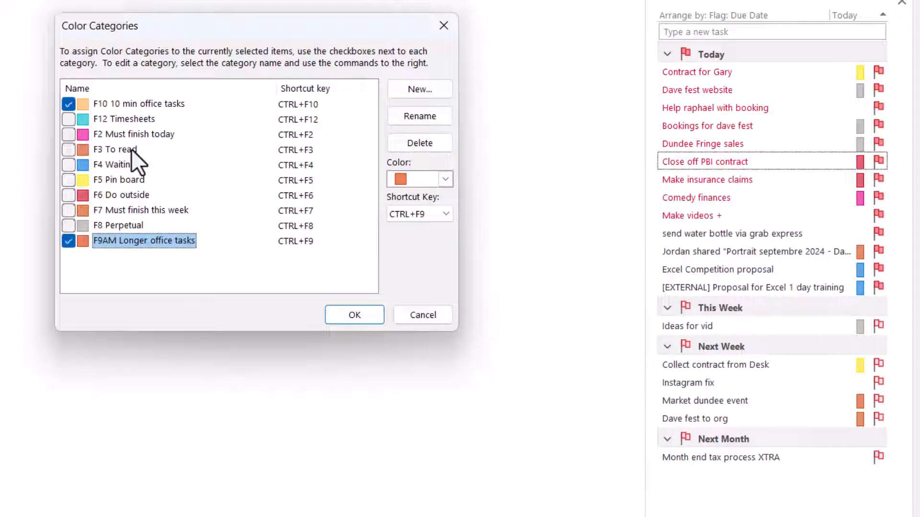
- Review the F3, F5, F6, F2, F7 and F8 categories in the list
{"action": "left_click", "coordinate": [115, 148]}
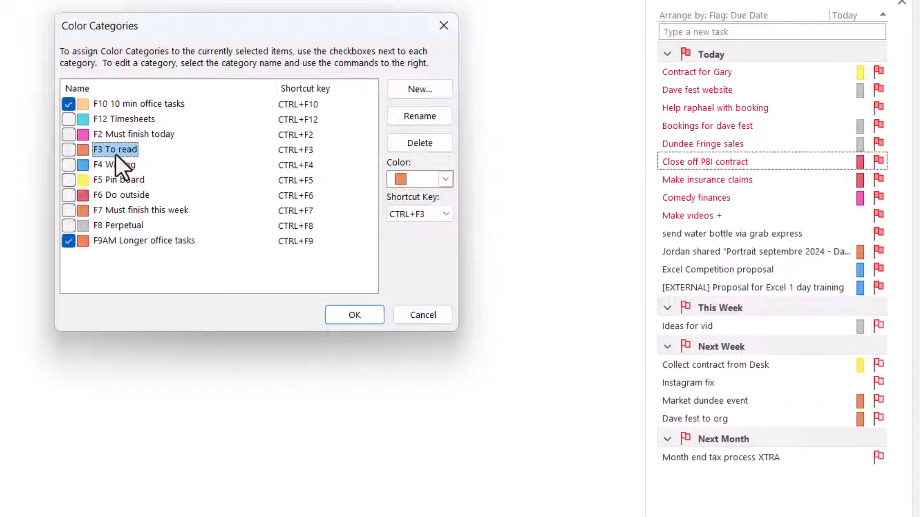
{"action": "left_click", "coordinate": [114, 165]}
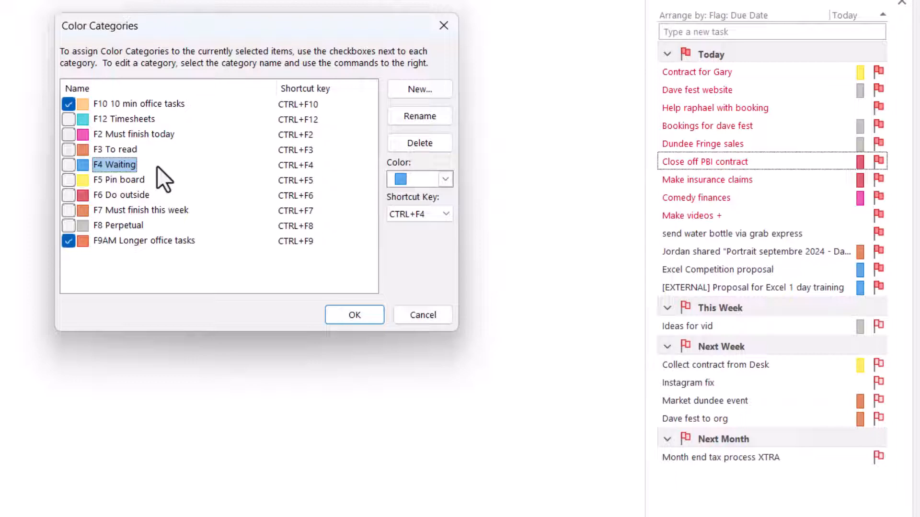
{"action": "mouse_move", "coordinate": [132, 188]}
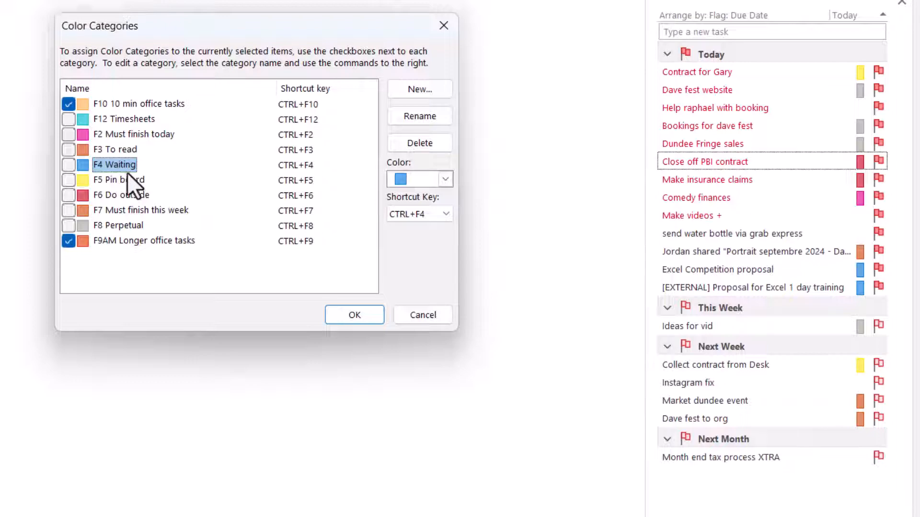
{"action": "left_click", "coordinate": [119, 179]}
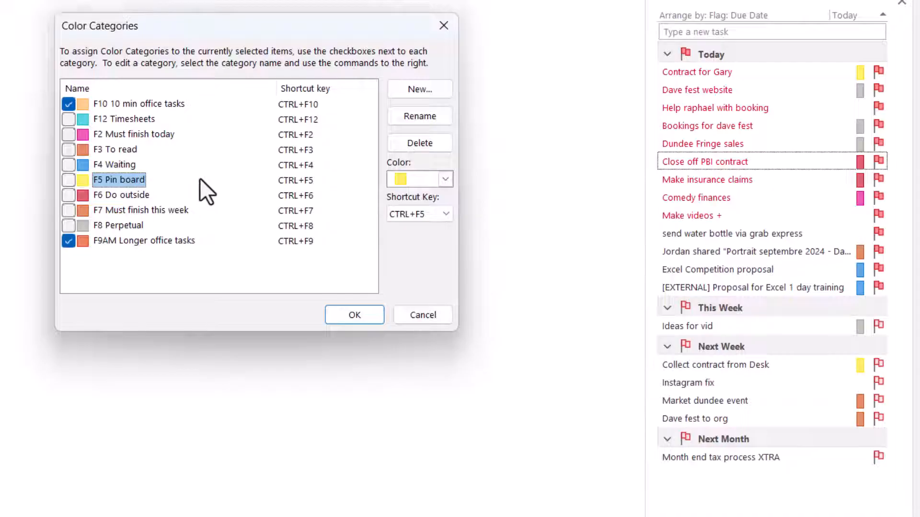
{"action": "mouse_move", "coordinate": [138, 214]}
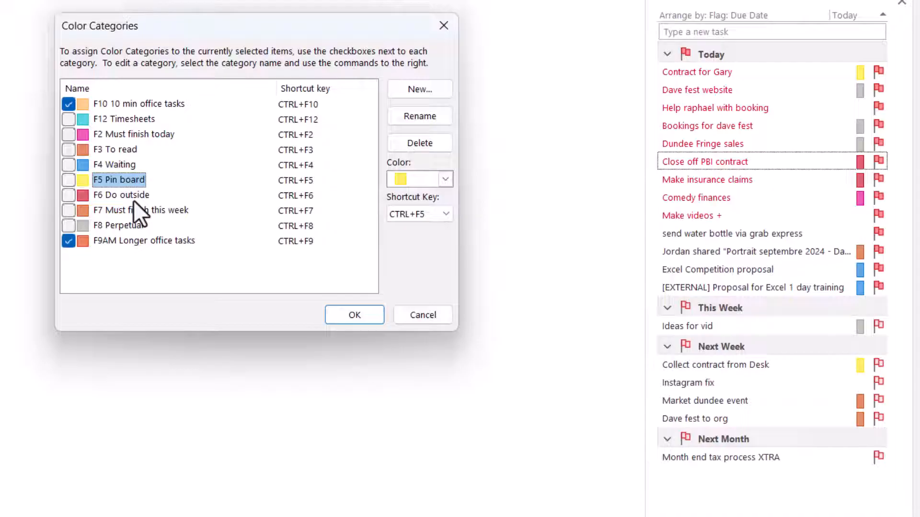
{"action": "mouse_move", "coordinate": [771, 140]}
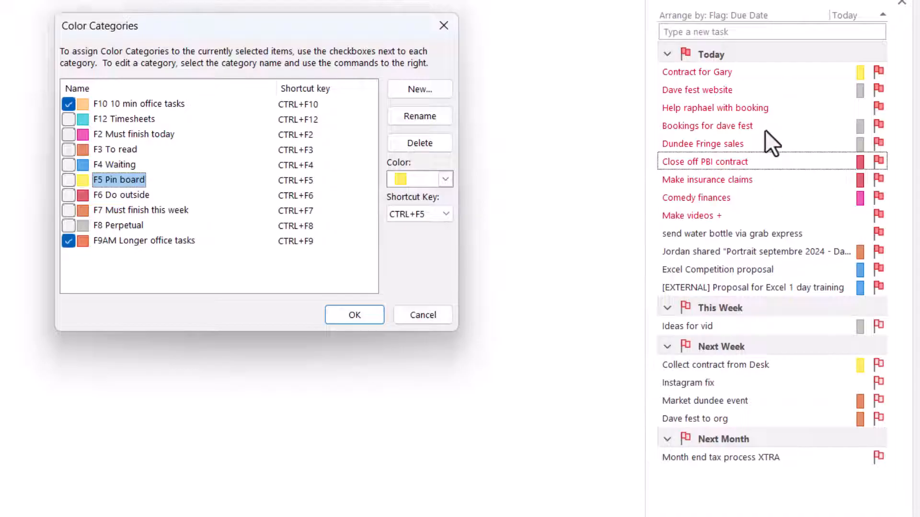
{"action": "mouse_move", "coordinate": [120, 214]}
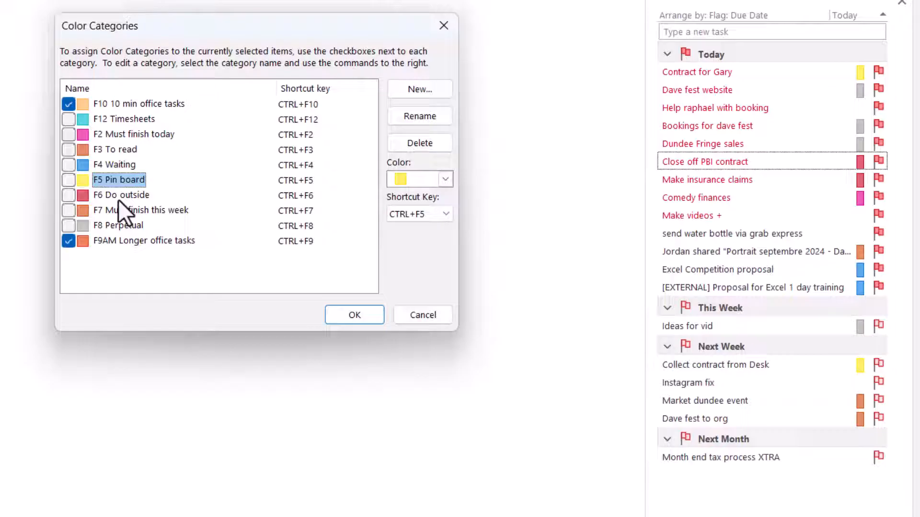
{"action": "left_click", "coordinate": [121, 195]}
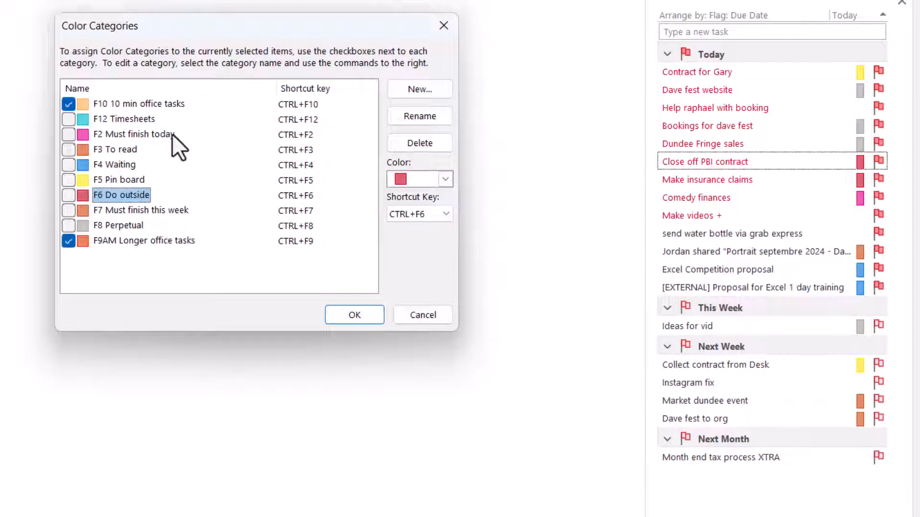
{"action": "left_click", "coordinate": [133, 134]}
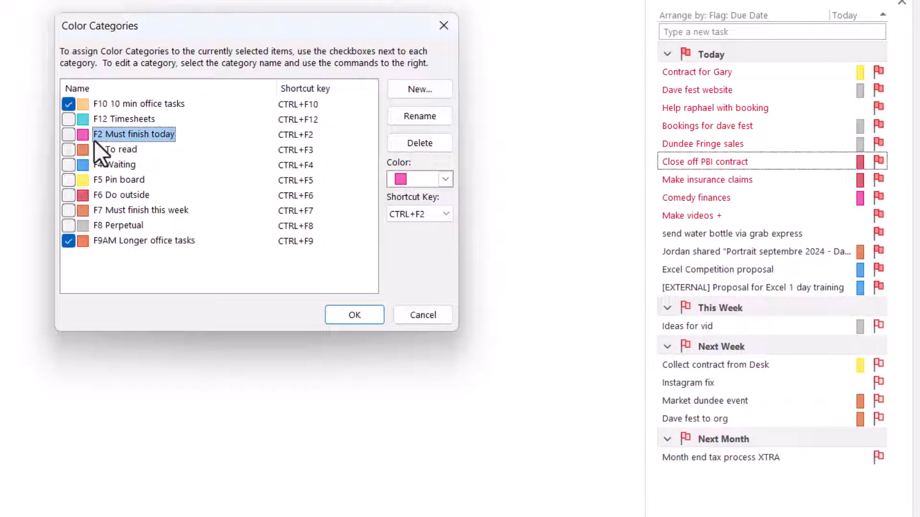
{"action": "left_click", "coordinate": [140, 210]}
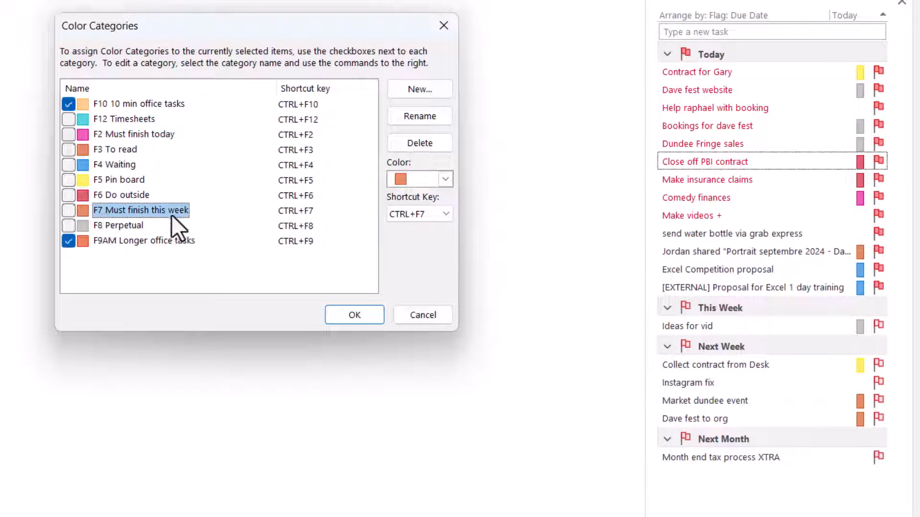
{"action": "mouse_move", "coordinate": [141, 220]}
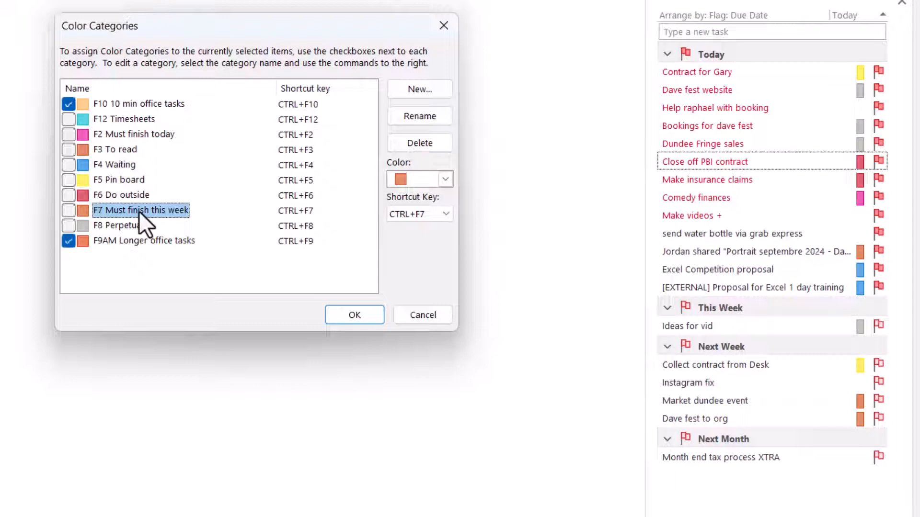
{"action": "mouse_move", "coordinate": [138, 240]}
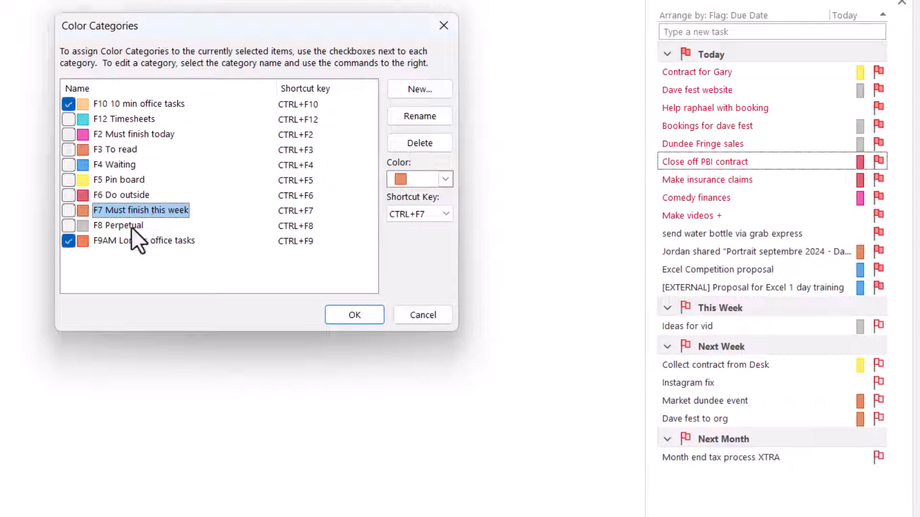
{"action": "left_click", "coordinate": [118, 225]}
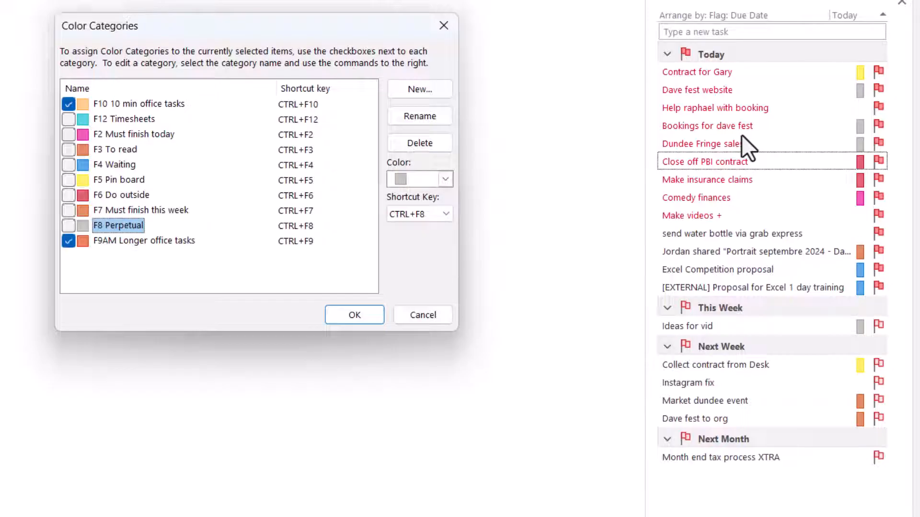
{"action": "mouse_move", "coordinate": [581, 449]}
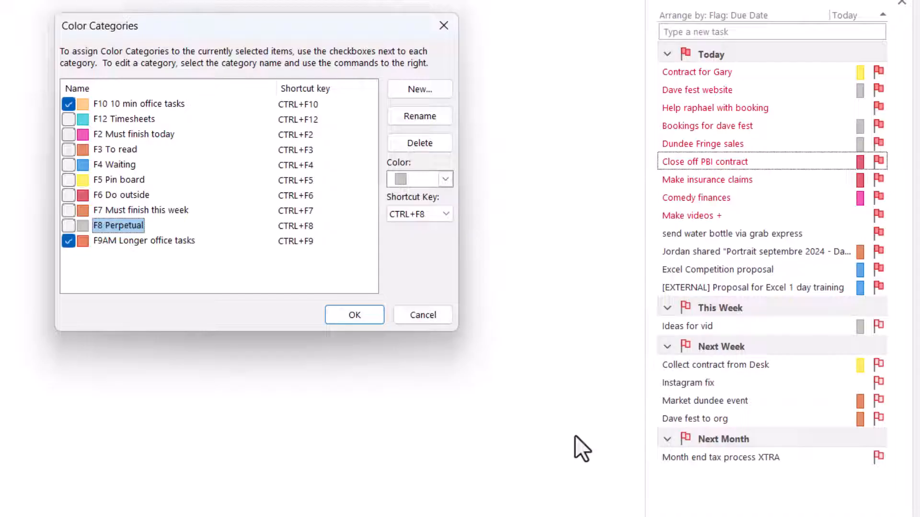
{"action": "mouse_move", "coordinate": [531, 299]}
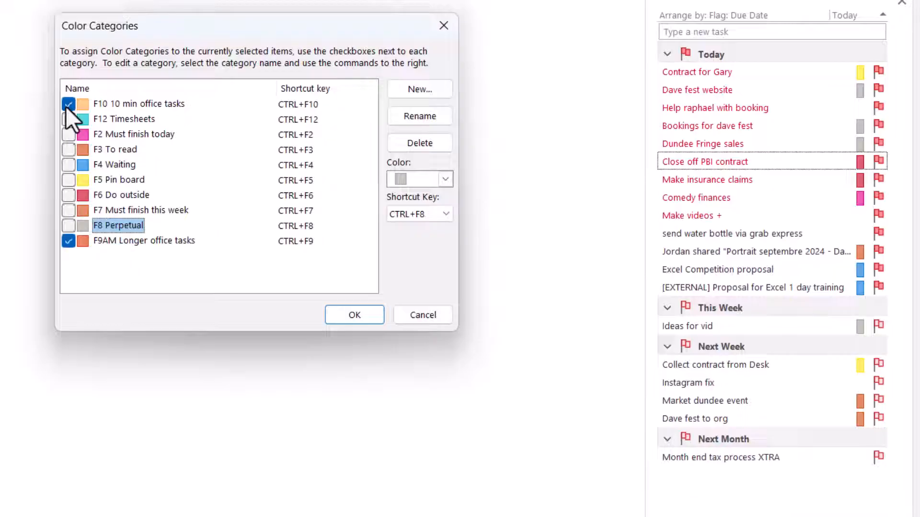
- Remove F10 10 min office tasks from the task and confirm the category changes
{"action": "left_click", "coordinate": [68, 104]}
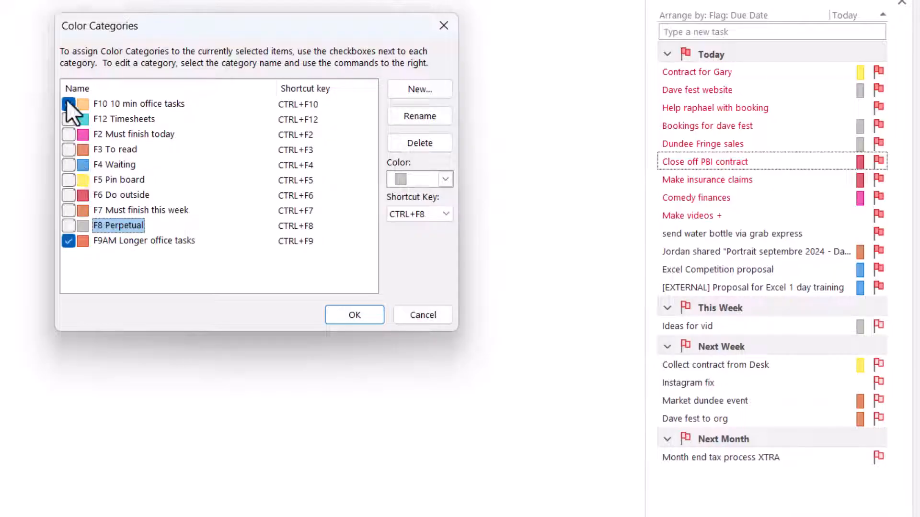
{"action": "left_click", "coordinate": [139, 104]}
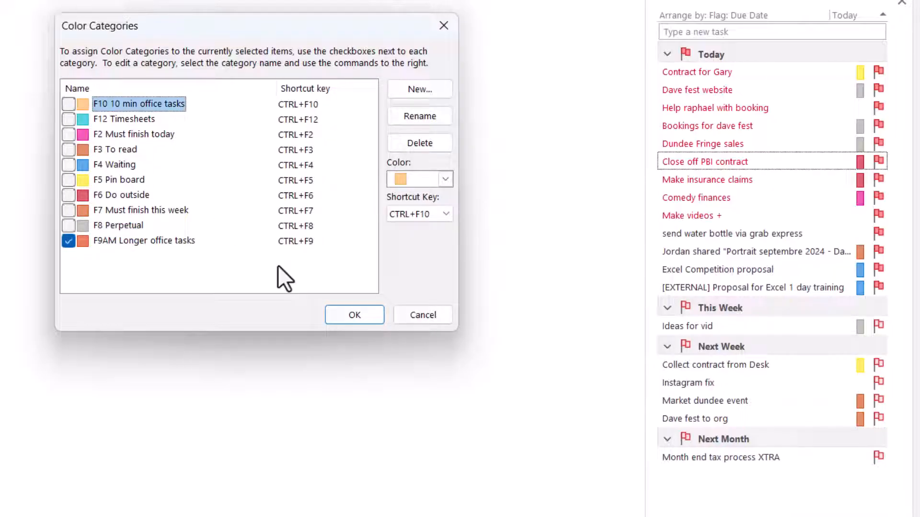
{"action": "mouse_move", "coordinate": [355, 315]}
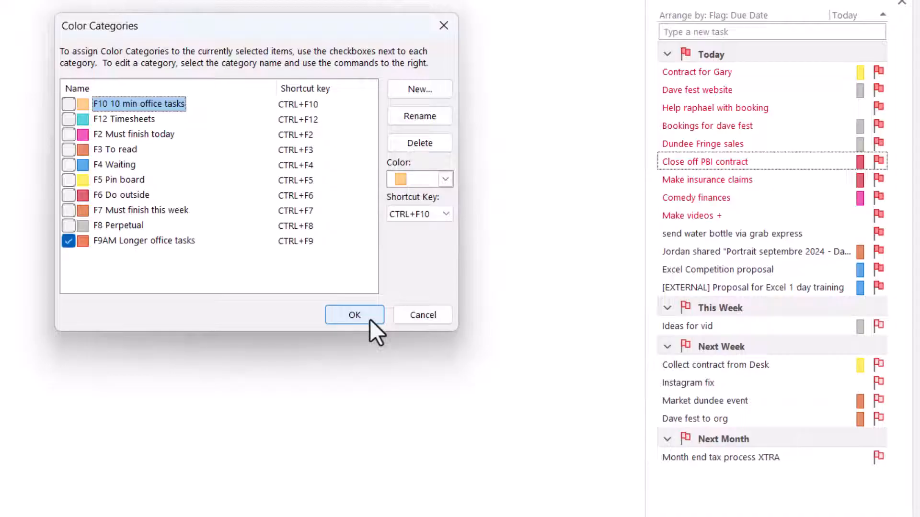
{"action": "left_click", "coordinate": [354, 315]}
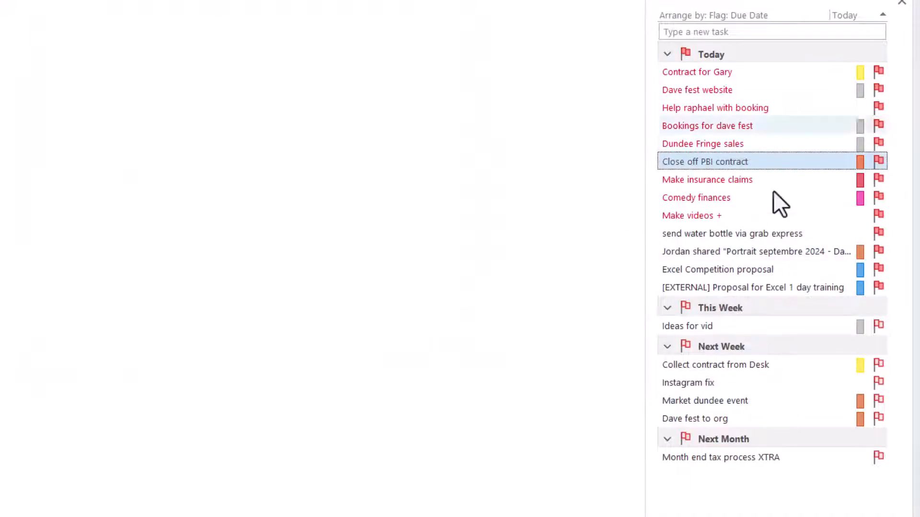
{"action": "mouse_move", "coordinate": [756, 208]}
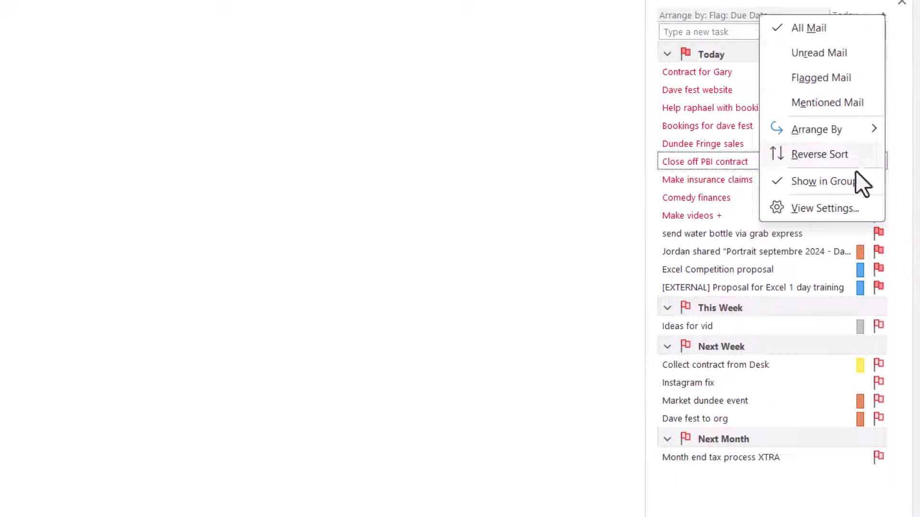
- Open the To-Do List's Advanced View Settings, showing Group By None and due-date sort
{"action": "left_click", "coordinate": [825, 209]}
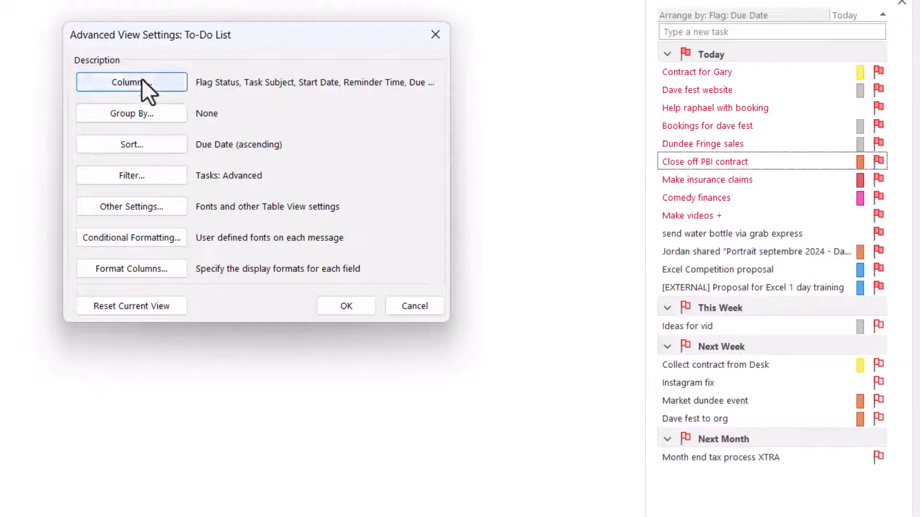
{"action": "mouse_move", "coordinate": [458, 97]}
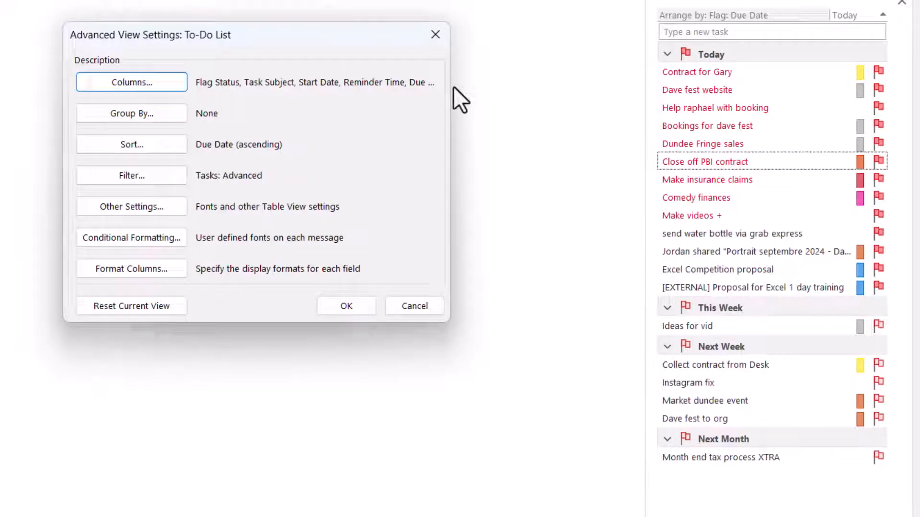
{"action": "mouse_move", "coordinate": [695, 82]}
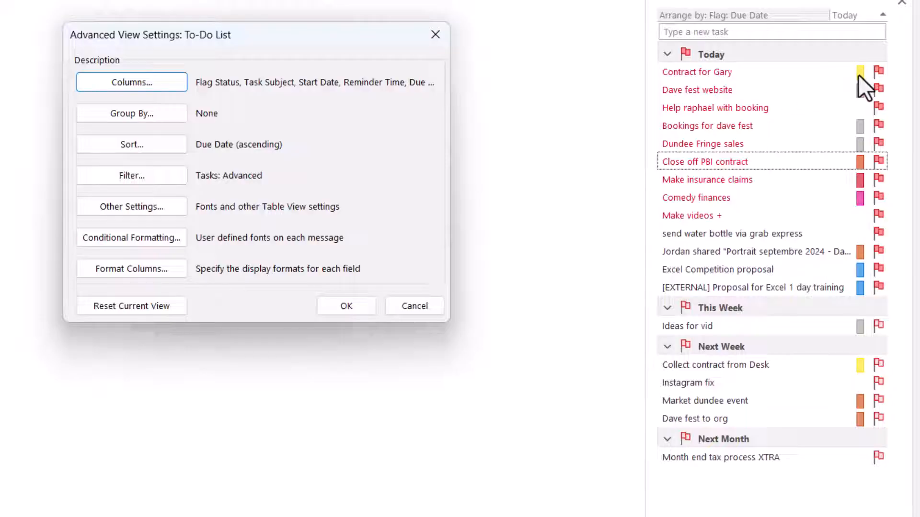
{"action": "mouse_move", "coordinate": [863, 99]}
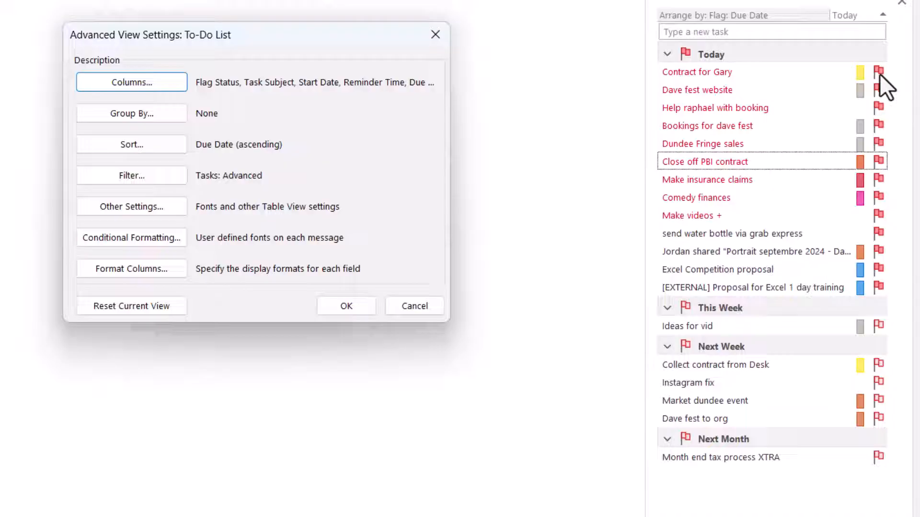
{"action": "mouse_move", "coordinate": [758, 124]}
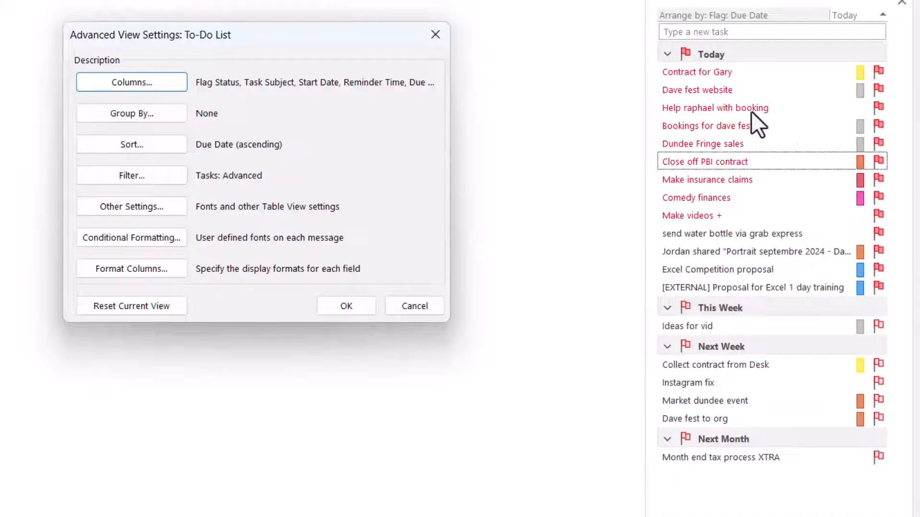
{"action": "left_click", "coordinate": [131, 82]}
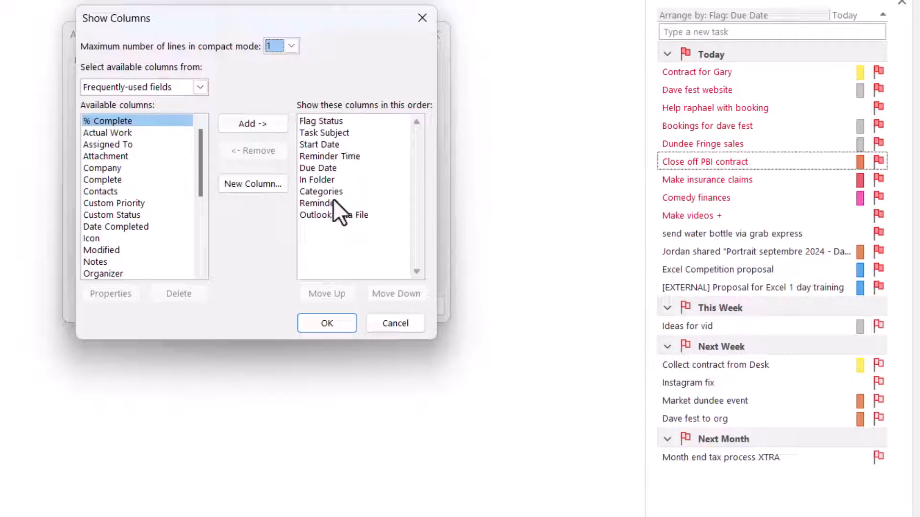
{"action": "left_click", "coordinate": [253, 151]}
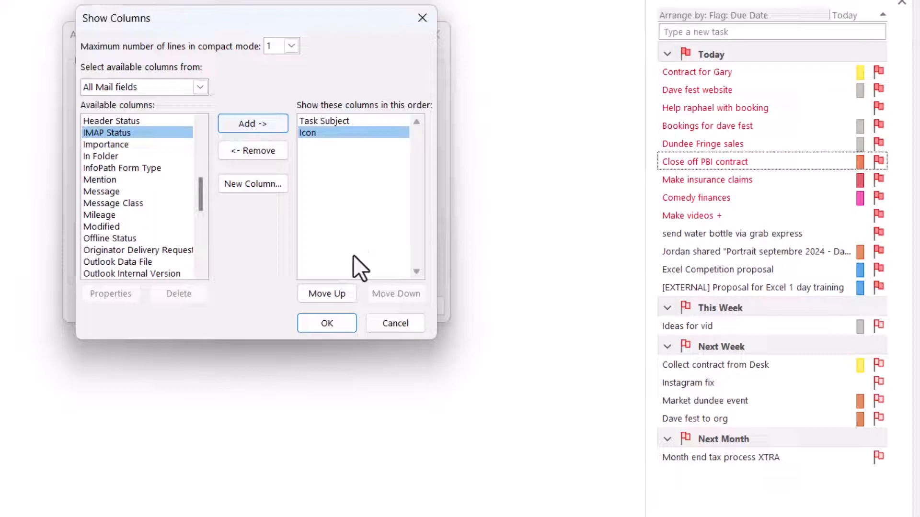
{"action": "left_click", "coordinate": [327, 322]}
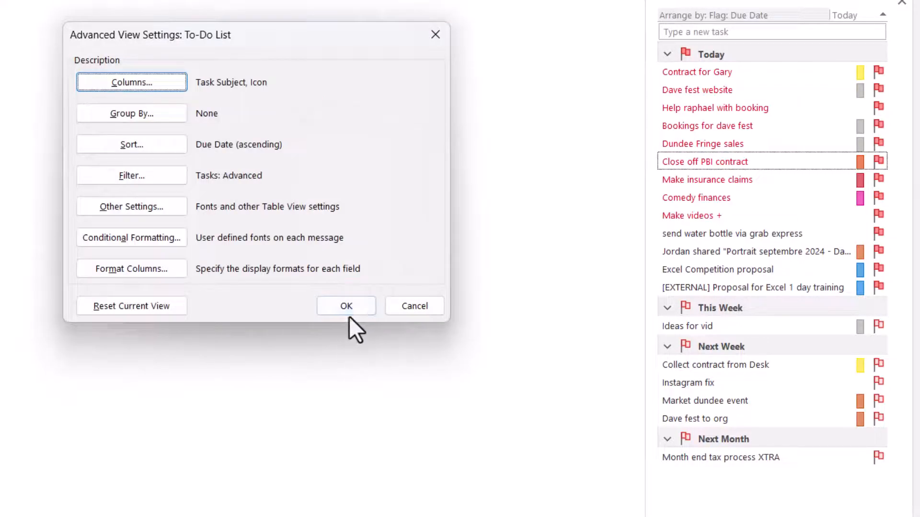
{"action": "left_click", "coordinate": [346, 305]}
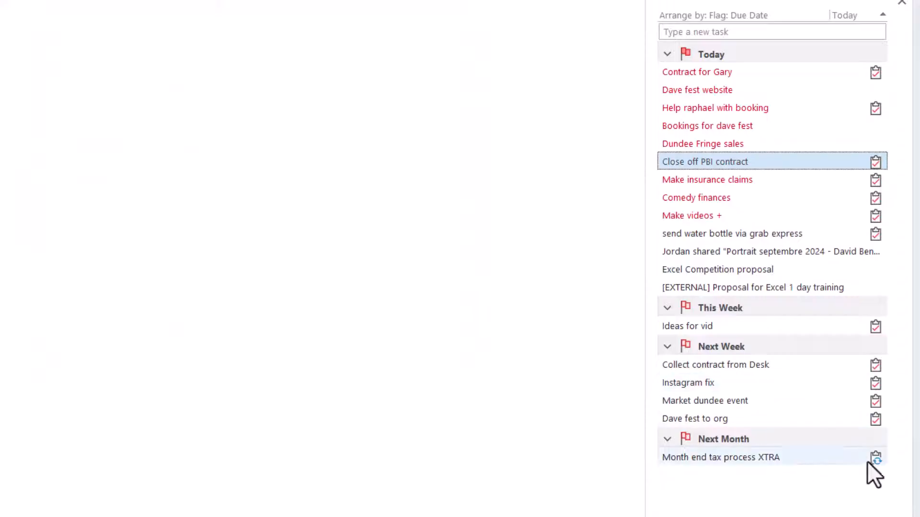
{"action": "left_click", "coordinate": [687, 382]}
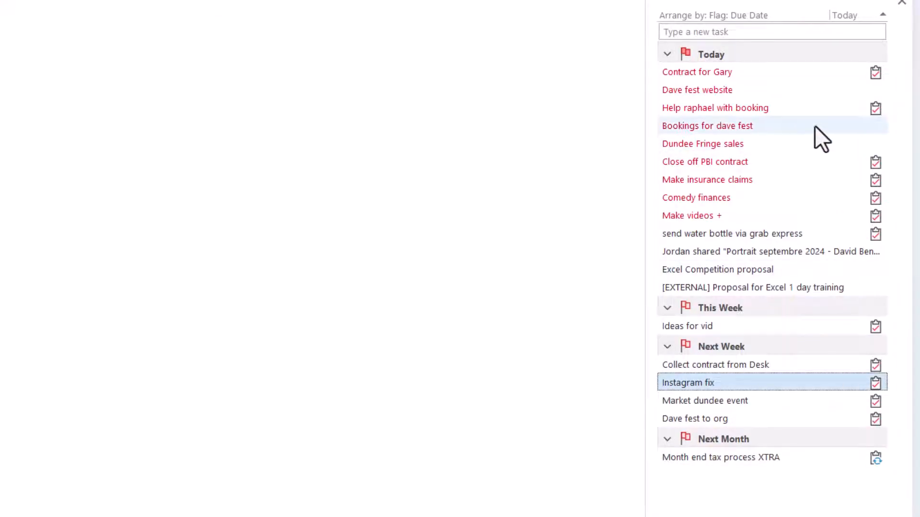
{"action": "left_click", "coordinate": [702, 144]}
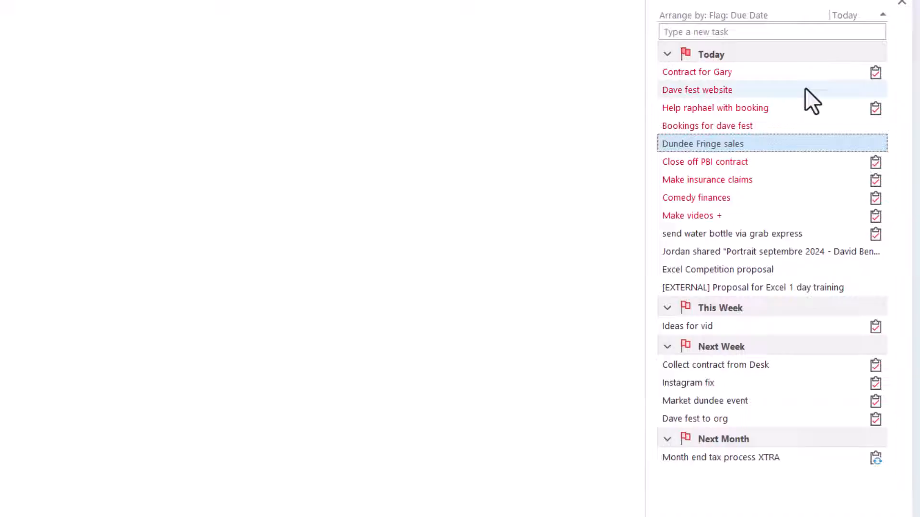
{"action": "mouse_move", "coordinate": [594, 139]}
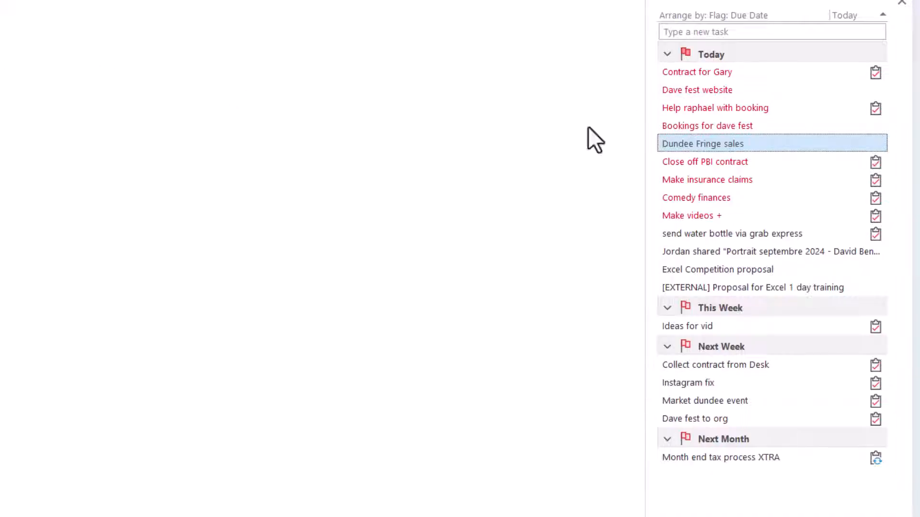
{"action": "mouse_move", "coordinate": [748, 18]}
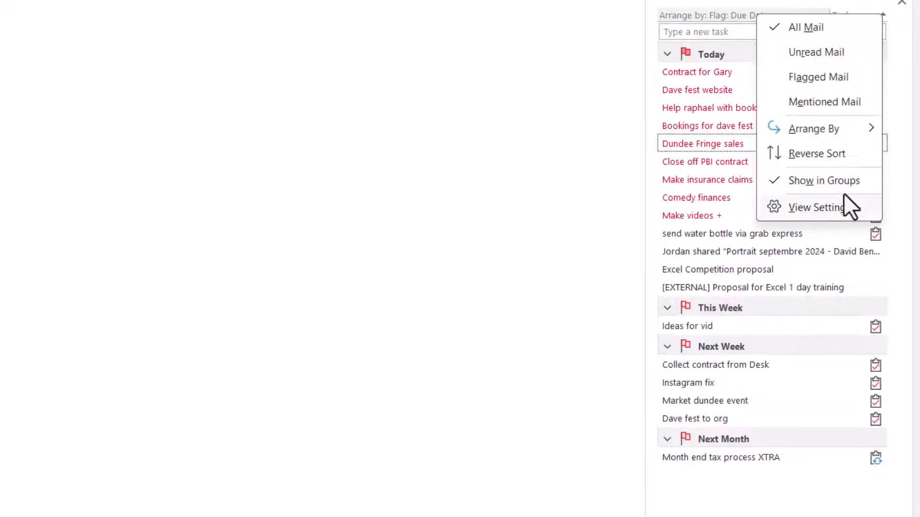
- Open the To-Do List filter's Advanced criteria and pick Start Date as a field
{"action": "left_click", "coordinate": [812, 207]}
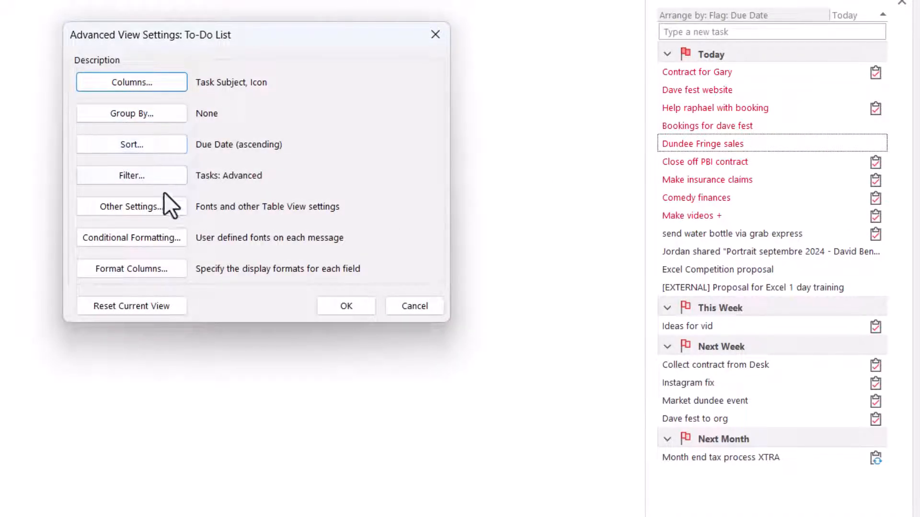
{"action": "left_click", "coordinate": [131, 175]}
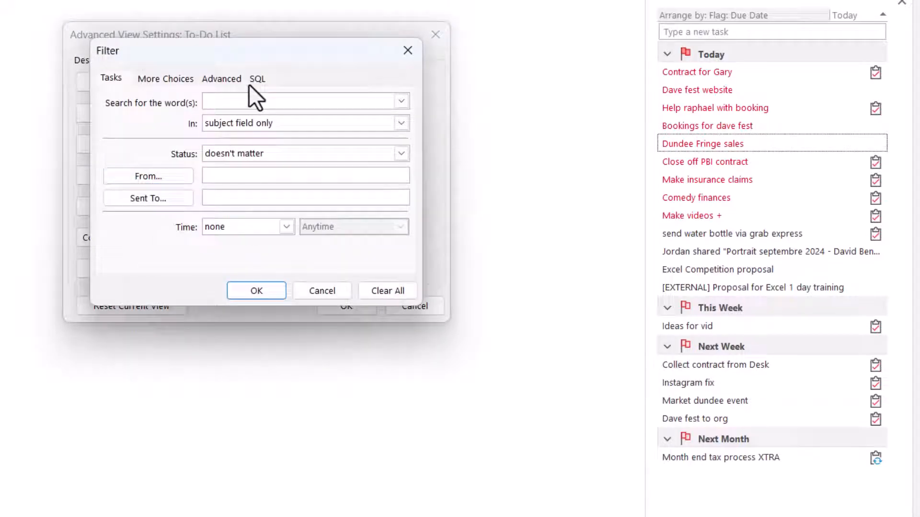
{"action": "left_click", "coordinate": [221, 78]}
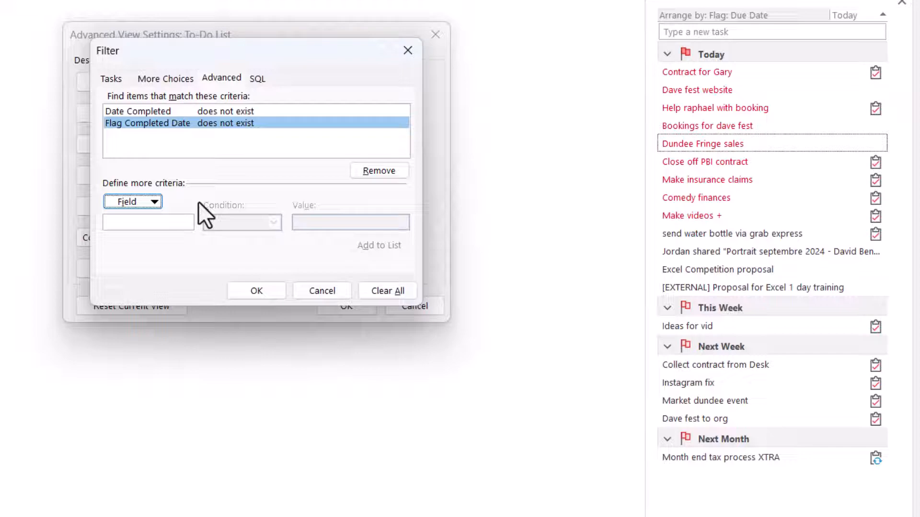
{"action": "left_click", "coordinate": [132, 201]}
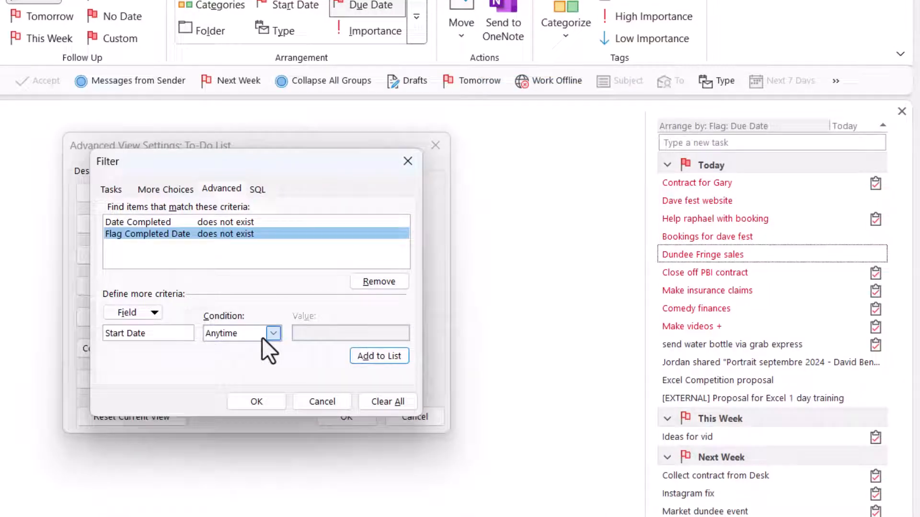
- Add Start date criteria 'does not exist' and 'on or before Today', then apply the filter
{"action": "left_click", "coordinate": [272, 333]}
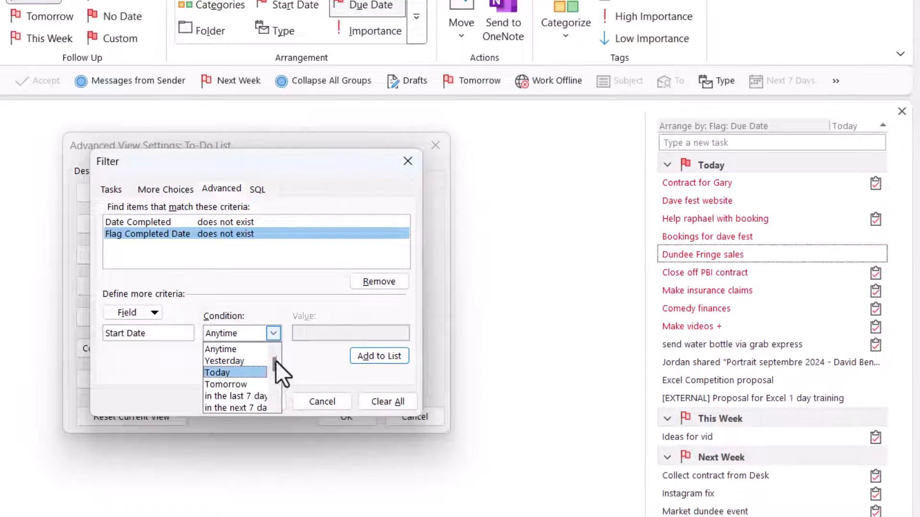
{"action": "scroll", "scroll_direction": "down", "scroll_amount": 3}
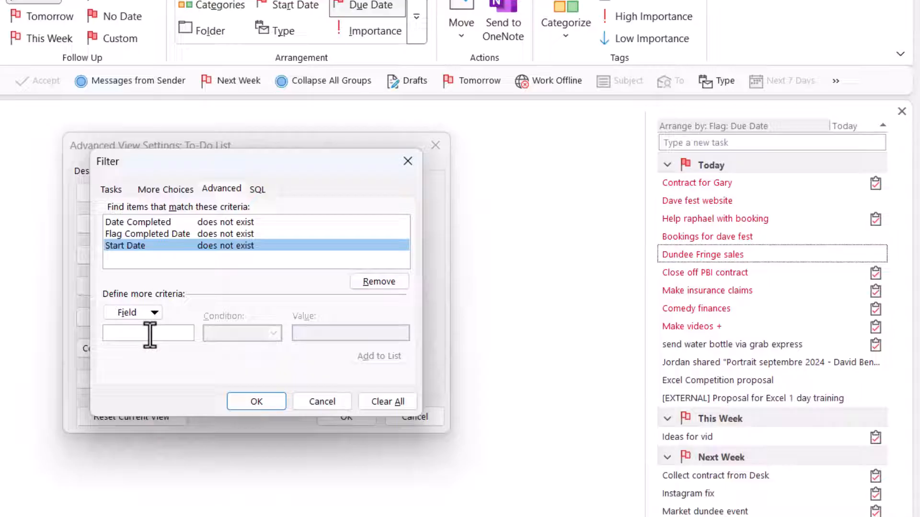
{"action": "type", "text": "Start date"}
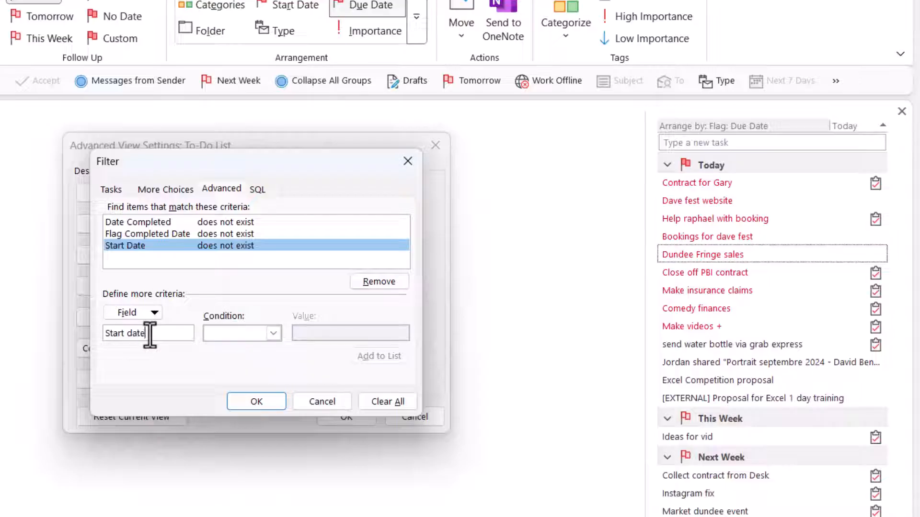
{"action": "left_click", "coordinate": [271, 332]}
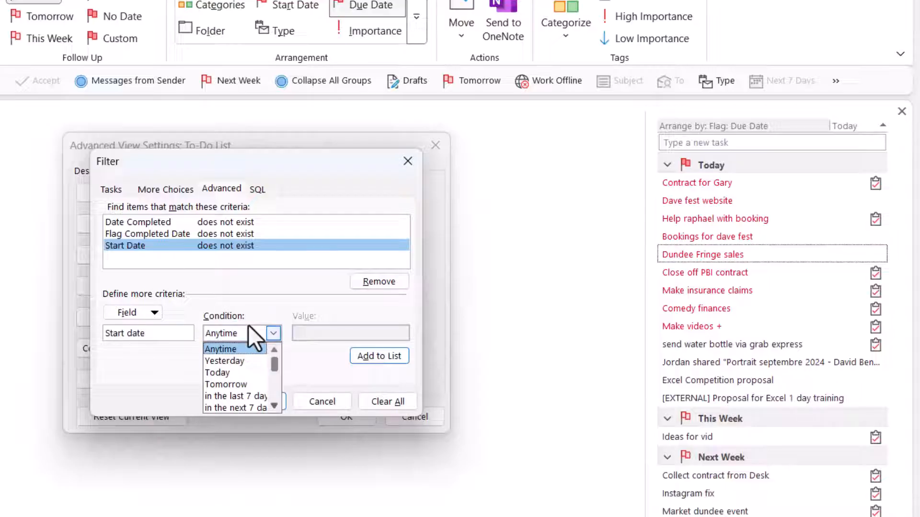
{"action": "scroll", "scroll_direction": "down", "scroll_amount": 3}
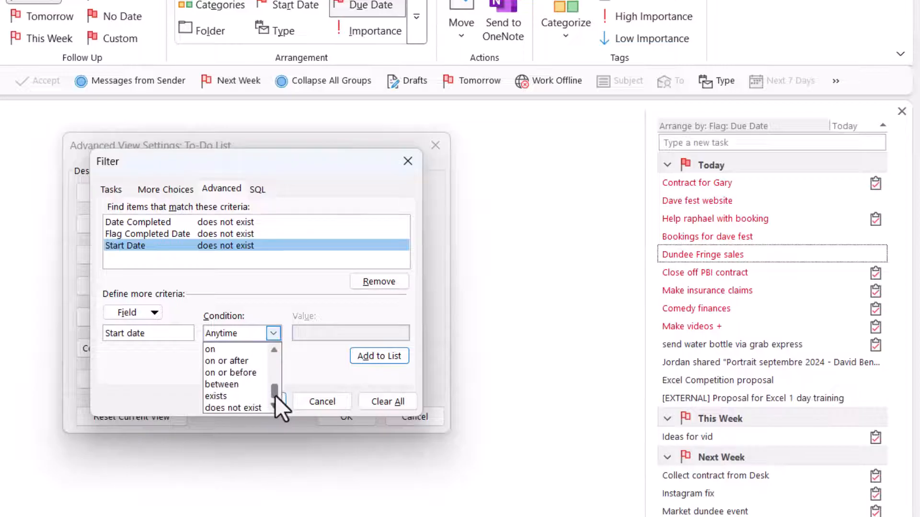
{"action": "left_click", "coordinate": [230, 373]}
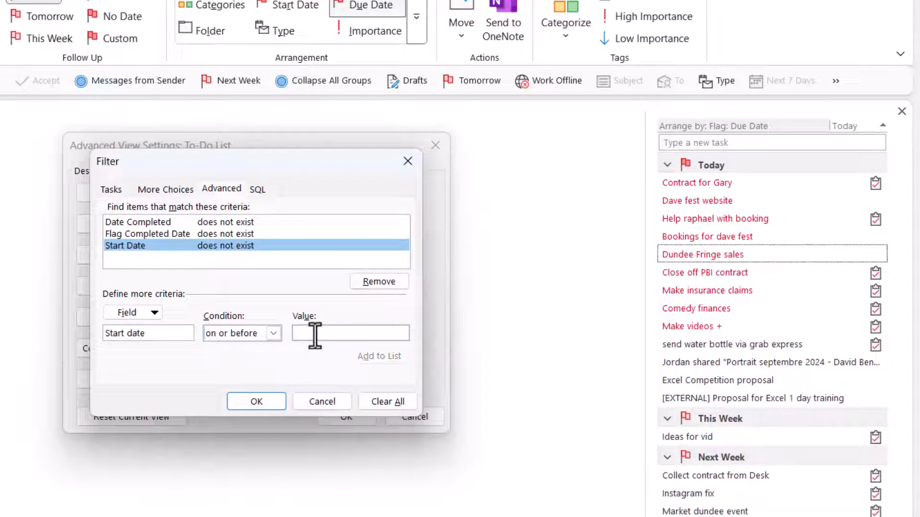
{"action": "type", "text": "Today"}
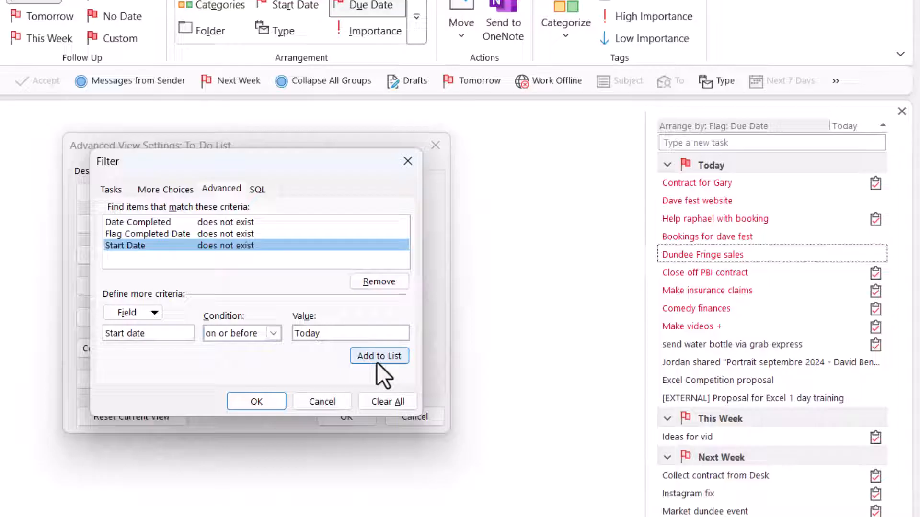
{"action": "left_click", "coordinate": [379, 356]}
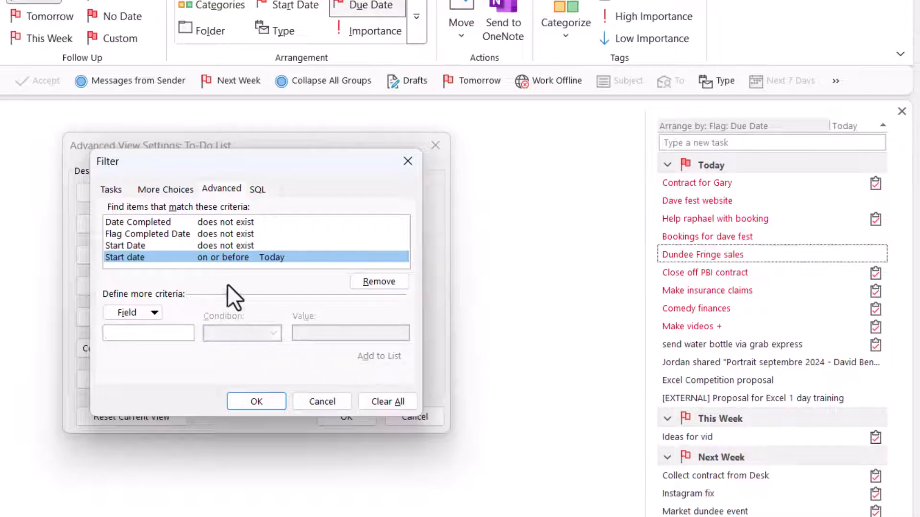
{"action": "mouse_move", "coordinate": [232, 273]}
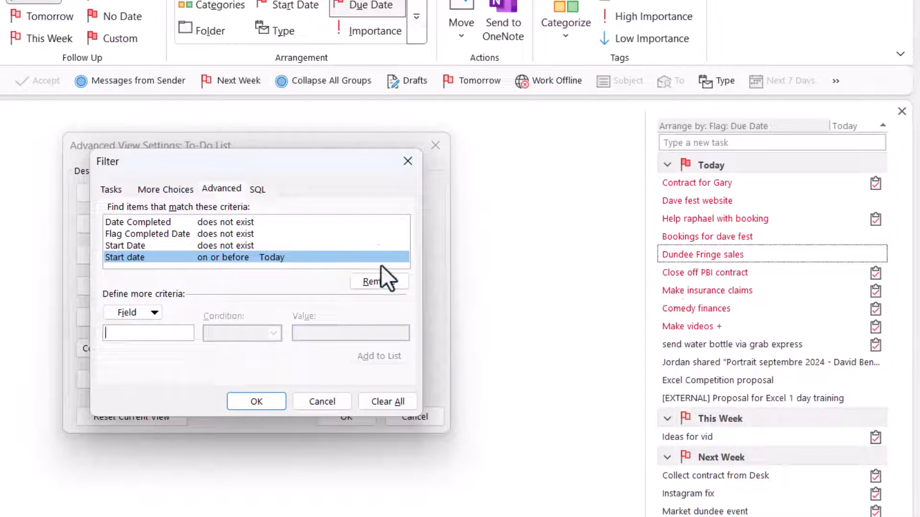
{"action": "left_click", "coordinate": [256, 401]}
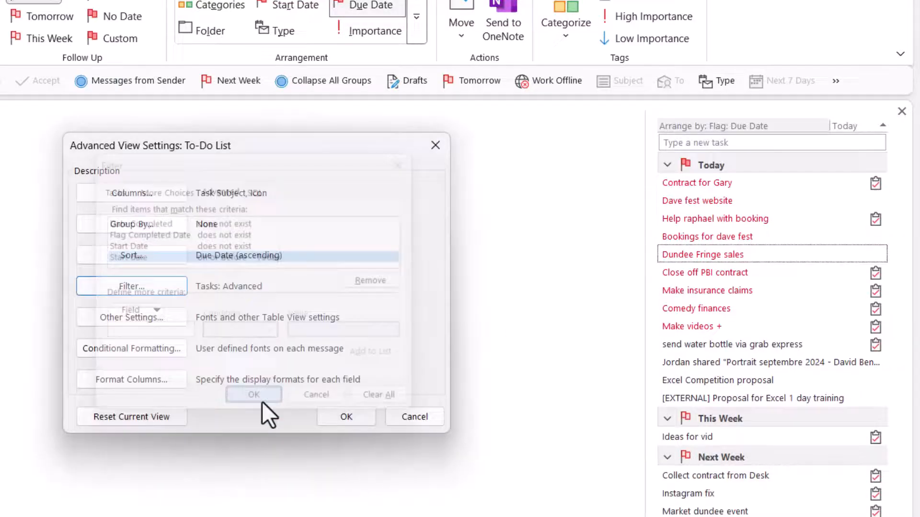
{"action": "left_click", "coordinate": [254, 395]}
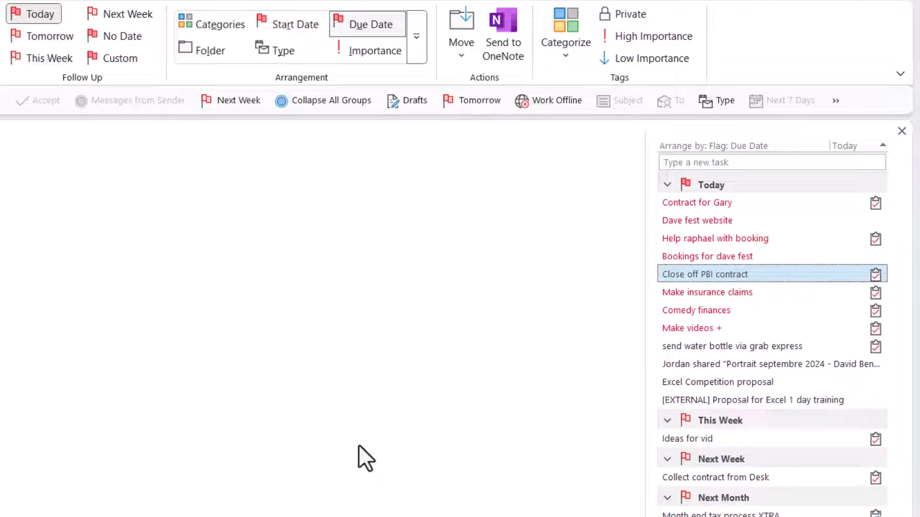
{"action": "left_click", "coordinate": [690, 328]}
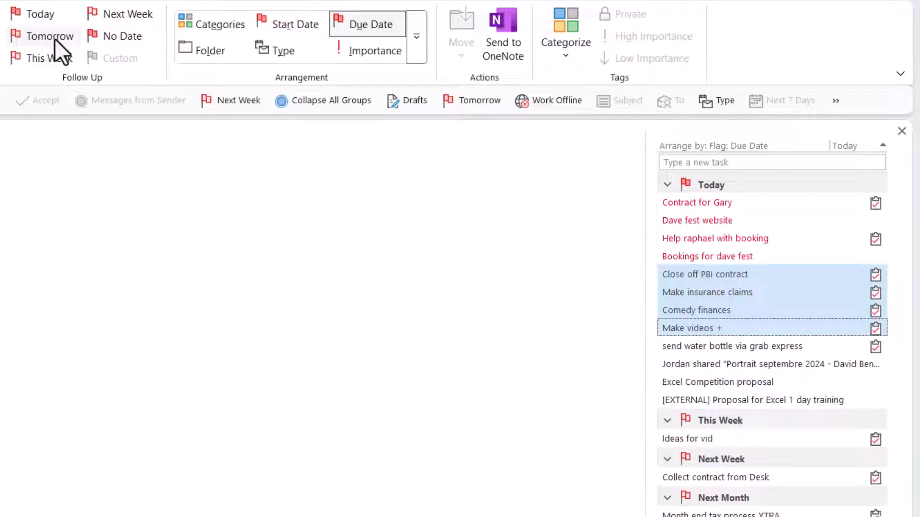
{"action": "mouse_move", "coordinate": [49, 36]}
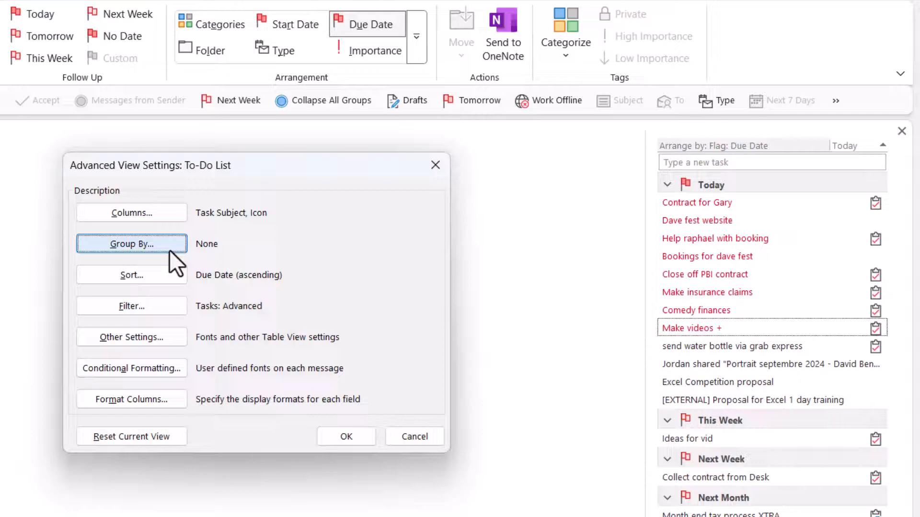
- Group the To-Do list by Categories
{"action": "left_click", "coordinate": [131, 243]}
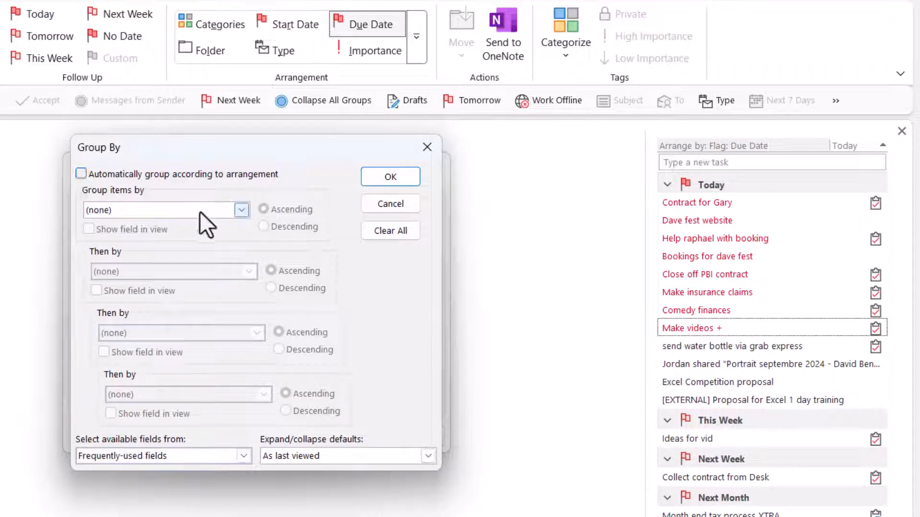
{"action": "left_click", "coordinate": [241, 210]}
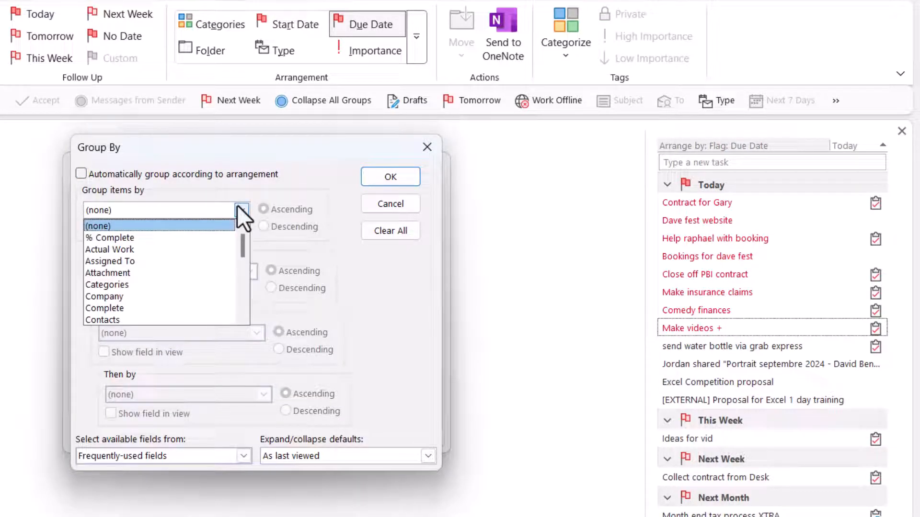
{"action": "left_click", "coordinate": [107, 285]}
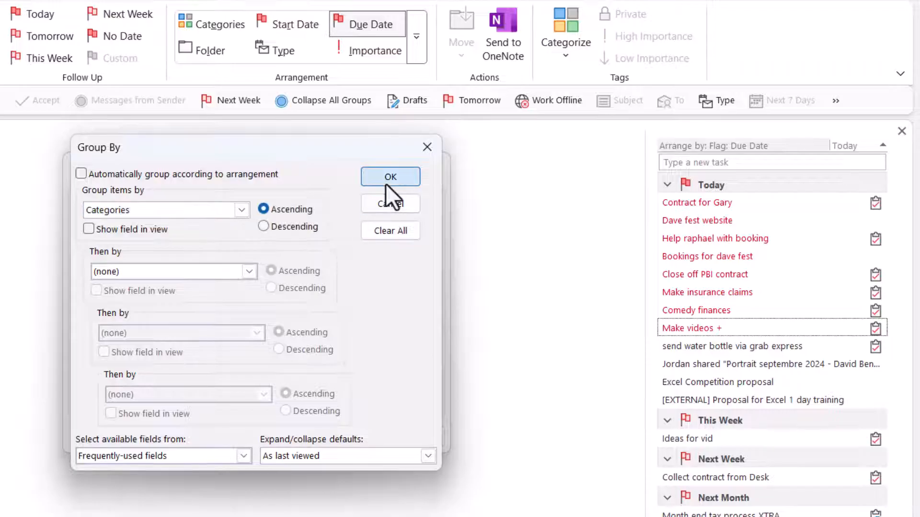
{"action": "left_click", "coordinate": [390, 176]}
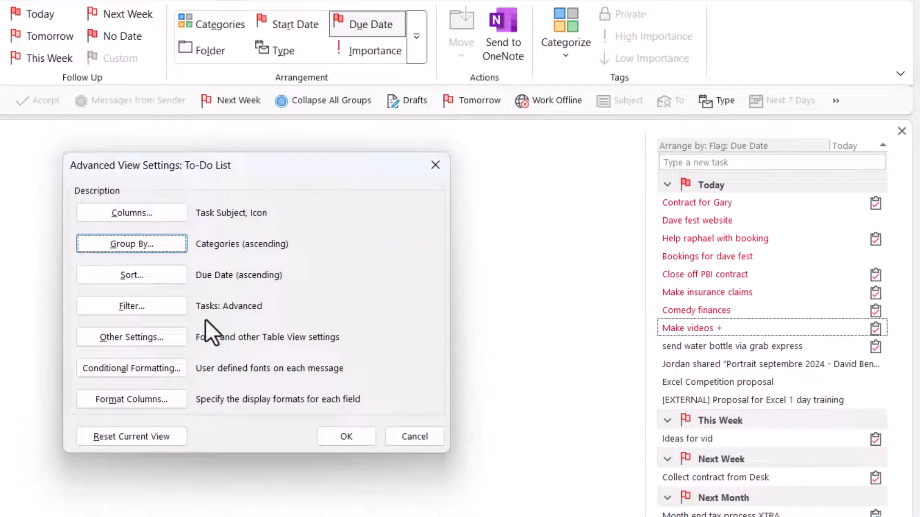
- Set the column and row fonts to 10 pt
{"action": "left_click", "coordinate": [131, 337]}
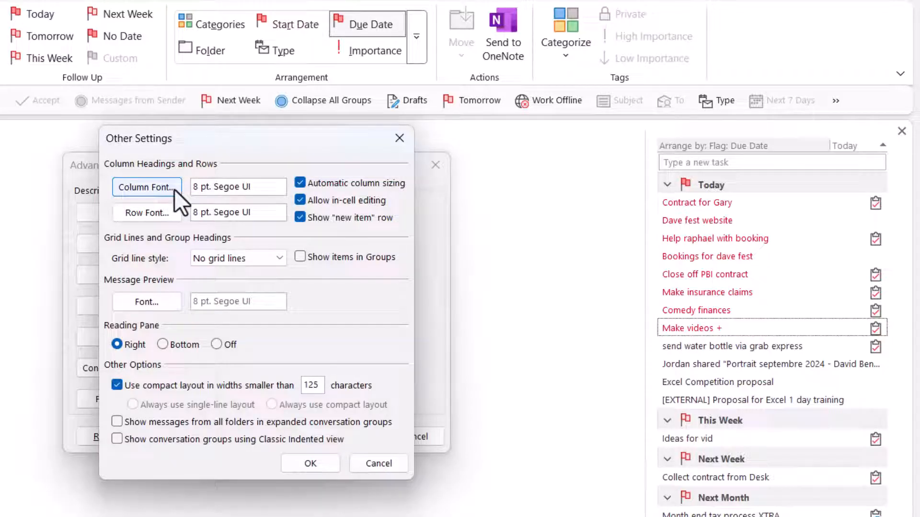
{"action": "left_click", "coordinate": [146, 186]}
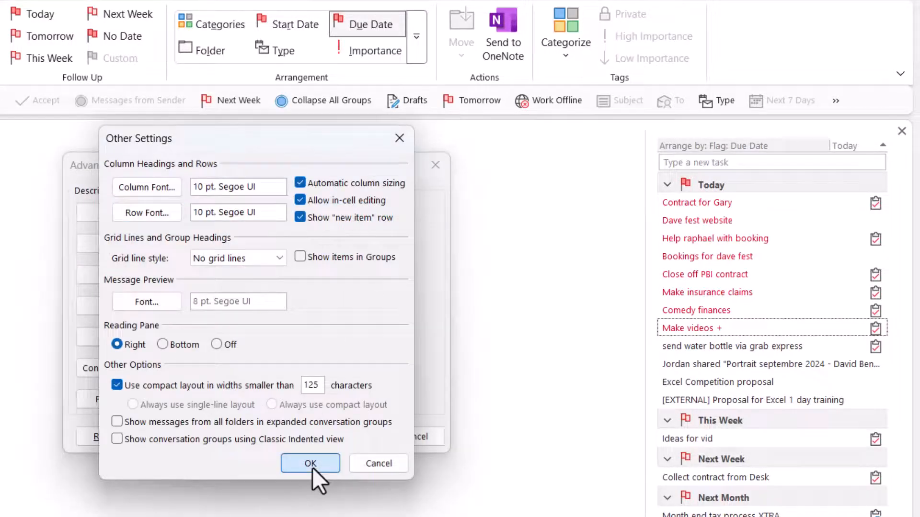
{"action": "left_click", "coordinate": [309, 463]}
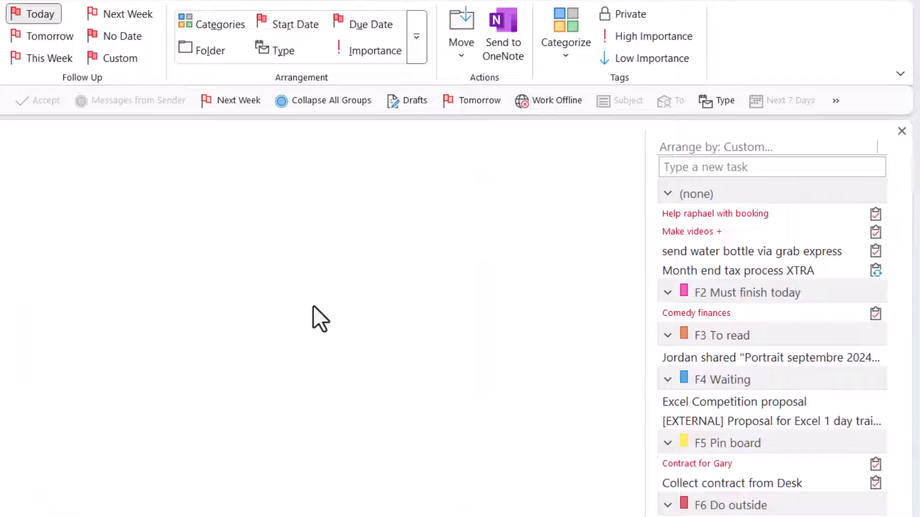
{"action": "mouse_move", "coordinate": [745, 231]}
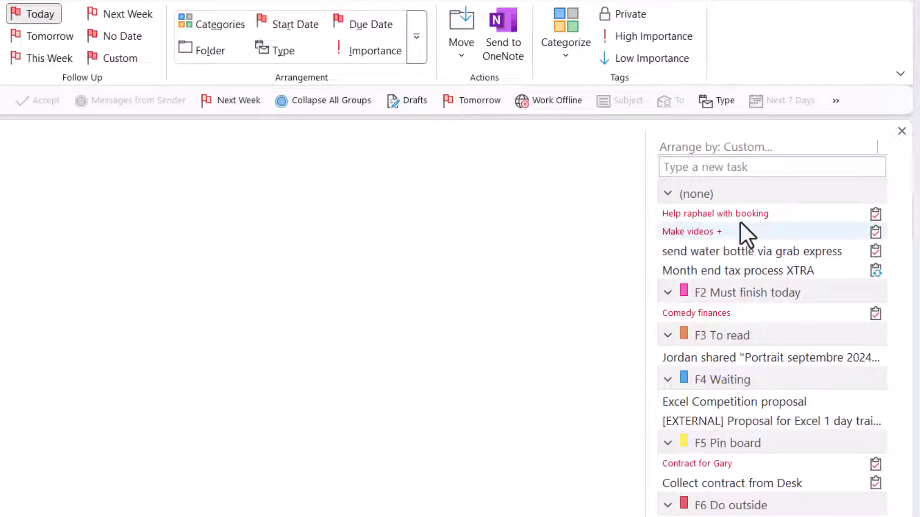
{"action": "mouse_move", "coordinate": [752, 241]}
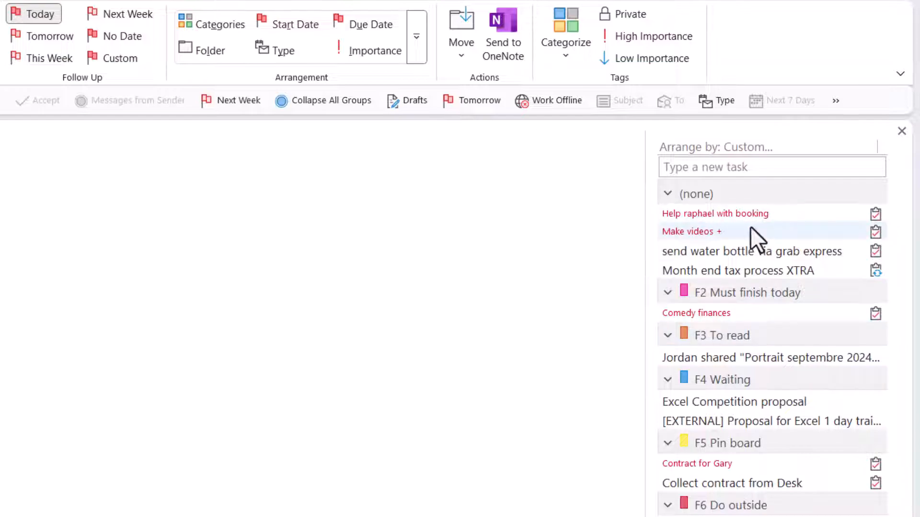
{"action": "mouse_move", "coordinate": [766, 332]}
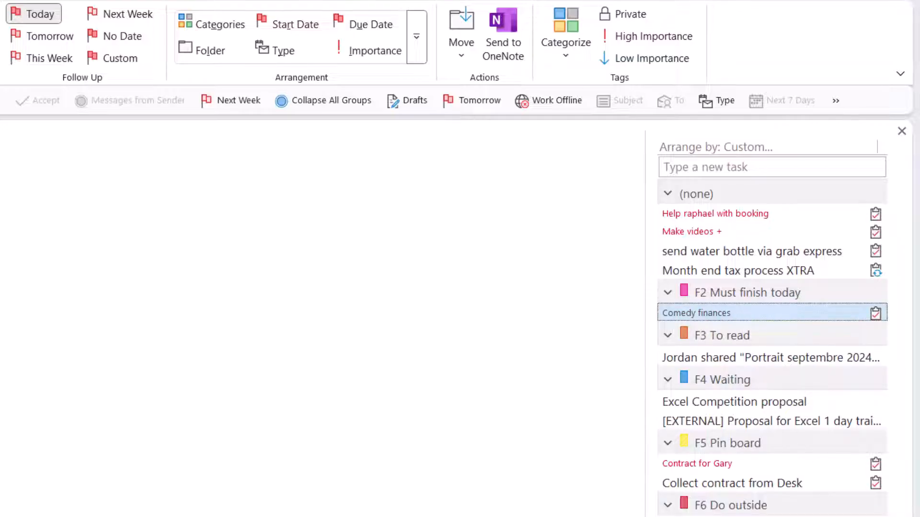
{"action": "mouse_move", "coordinate": [704, 501]}
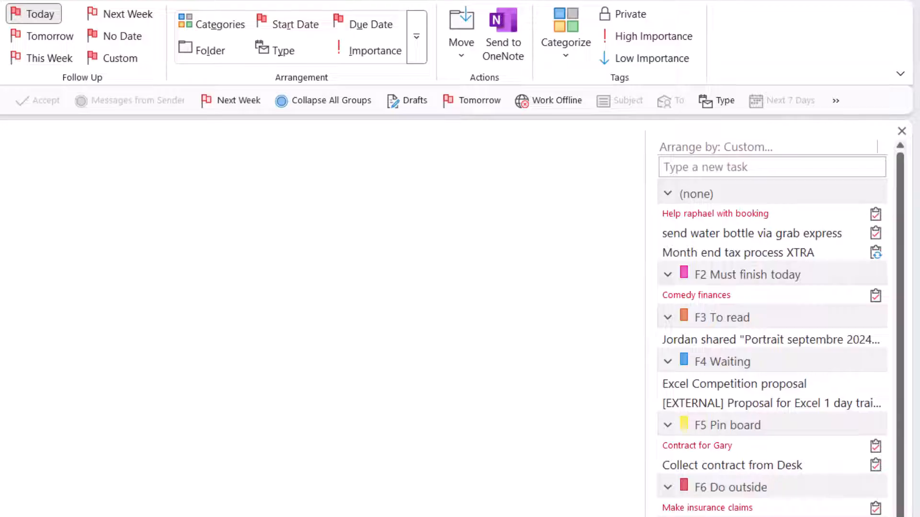
- Switch off the 'Overdue tasks' conditional formatting rule so overdue tasks stop showing red
{"action": "left_click", "coordinate": [751, 233]}
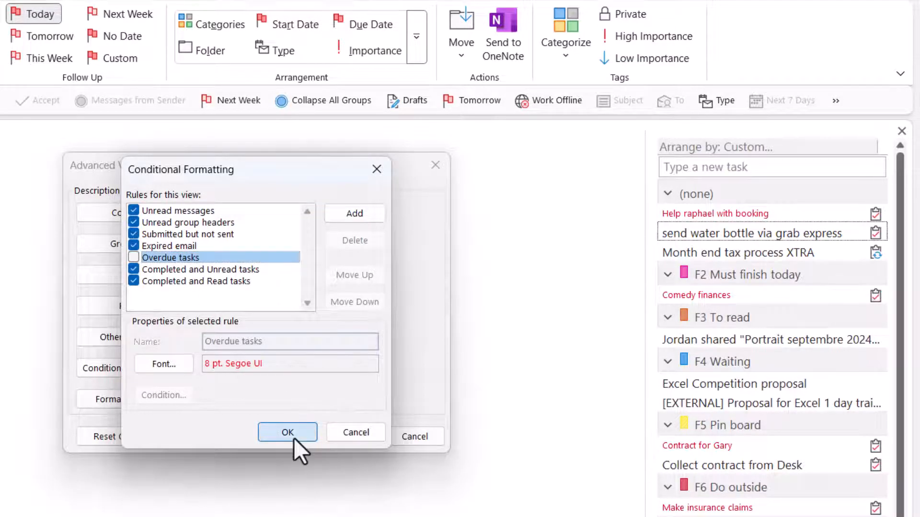
{"action": "left_click", "coordinate": [287, 432]}
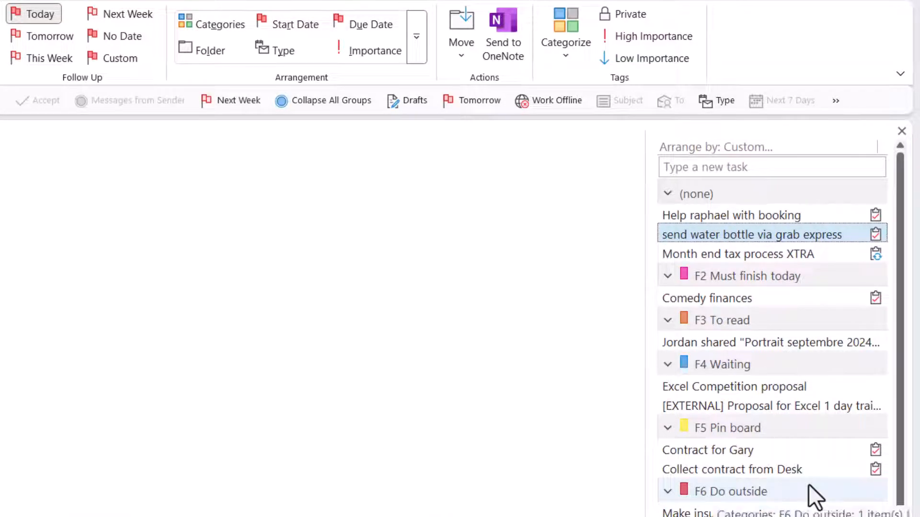
{"action": "mouse_move", "coordinate": [797, 508]}
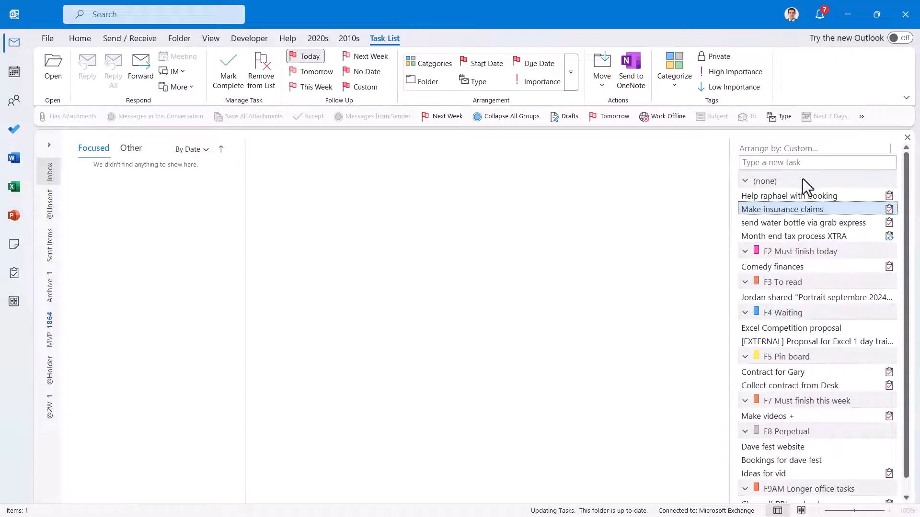
- Collapse F5 Pin board, flag Month end tax for Next Week, and move the booking task to Must finish today
{"action": "scroll", "scroll_direction": "down", "scroll_amount": 3}
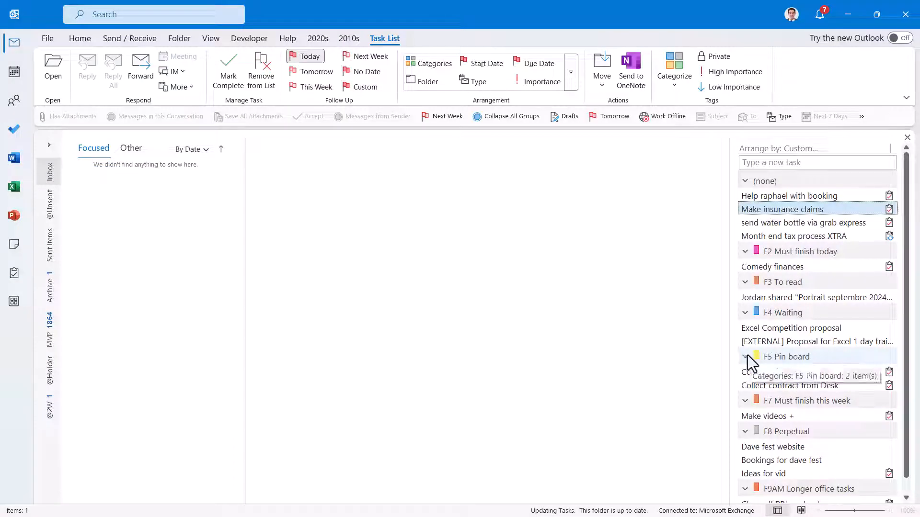
{"action": "left_click", "coordinate": [745, 356]}
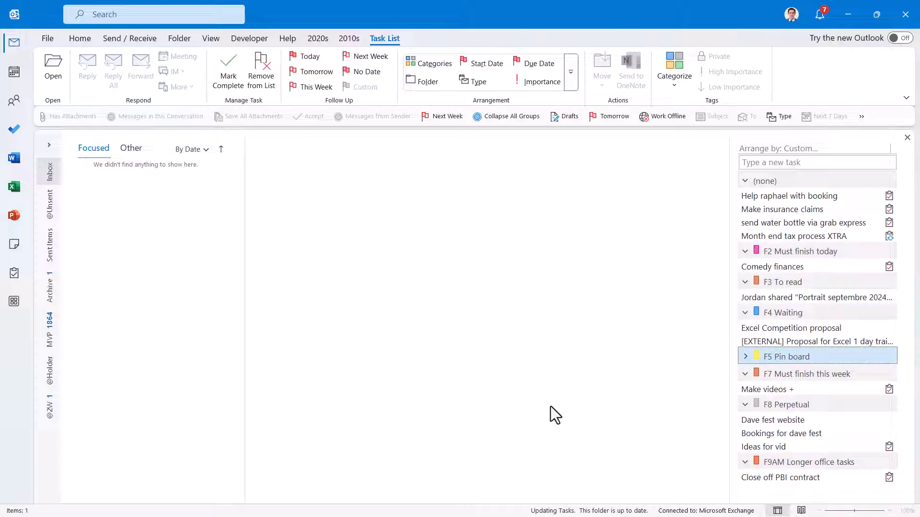
{"action": "mouse_move", "coordinate": [603, 389]}
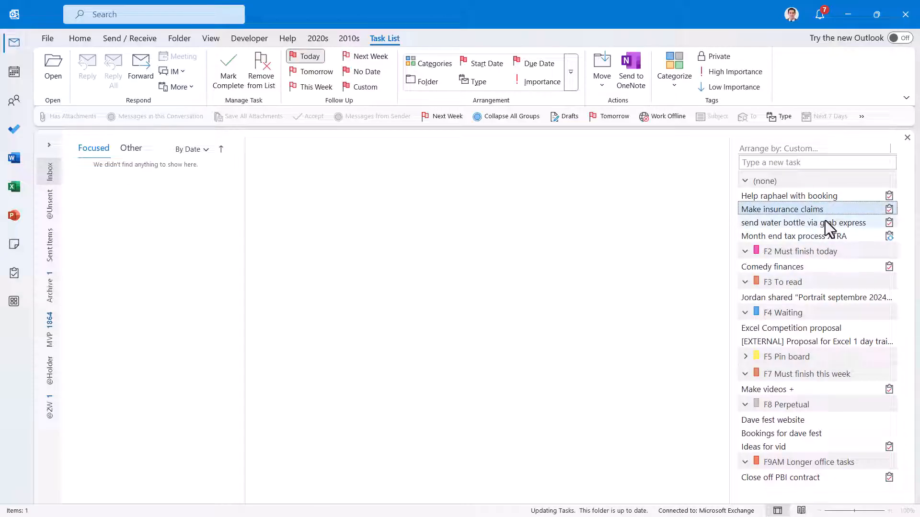
{"action": "mouse_move", "coordinate": [831, 229]}
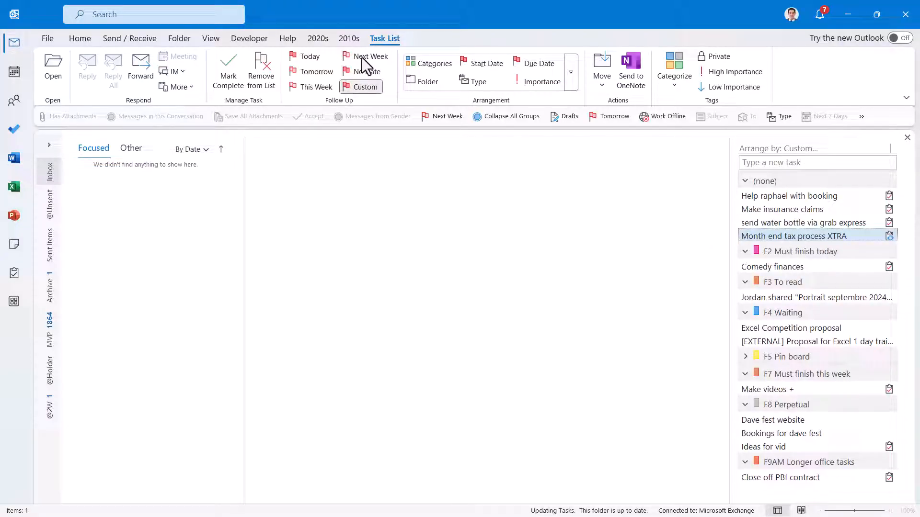
{"action": "mouse_move", "coordinate": [370, 56]}
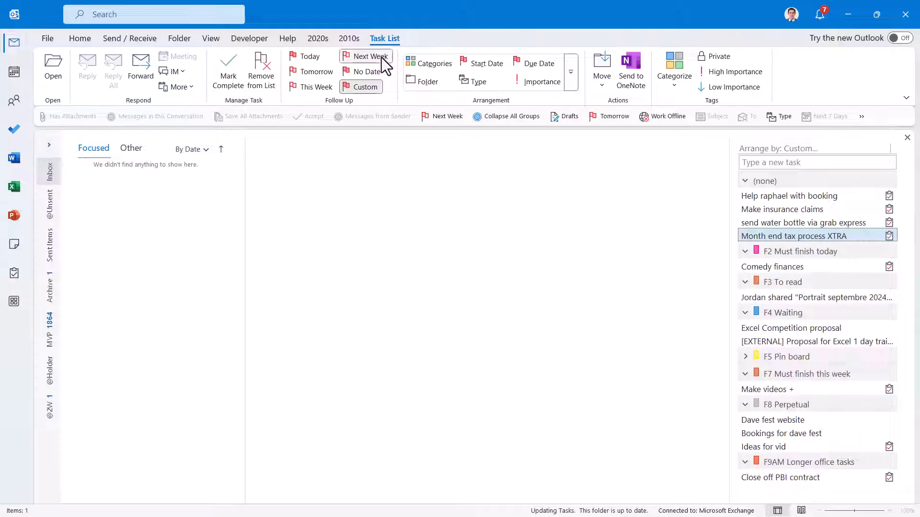
{"action": "left_click", "coordinate": [305, 55]}
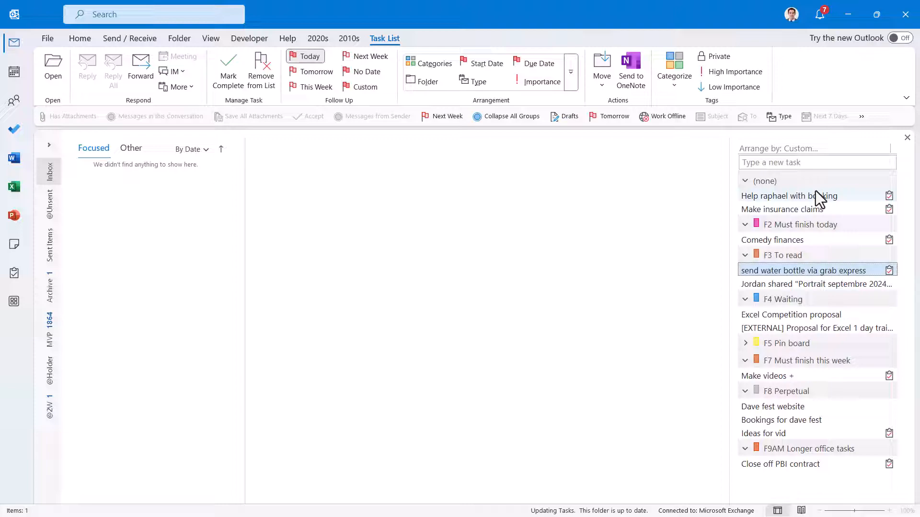
{"action": "left_click", "coordinate": [788, 196]}
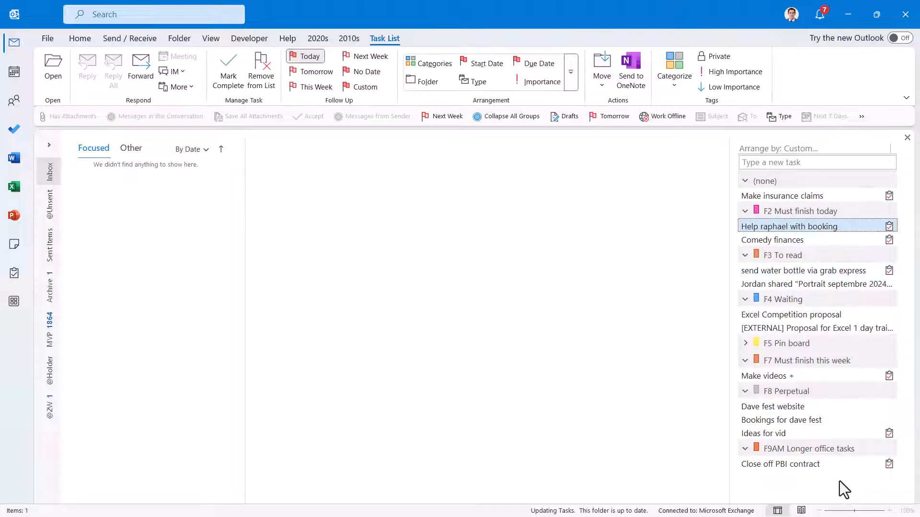
{"action": "mouse_move", "coordinate": [835, 209]}
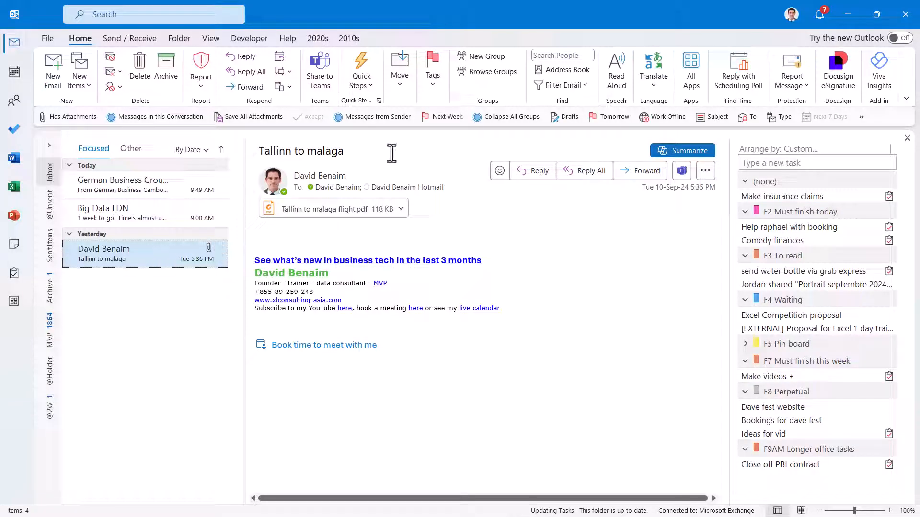
- Flag the Tallinn to malaga email for follow-up and rename its task 'Flight details tallinn to malaga'
{"action": "left_click", "coordinate": [432, 70]}
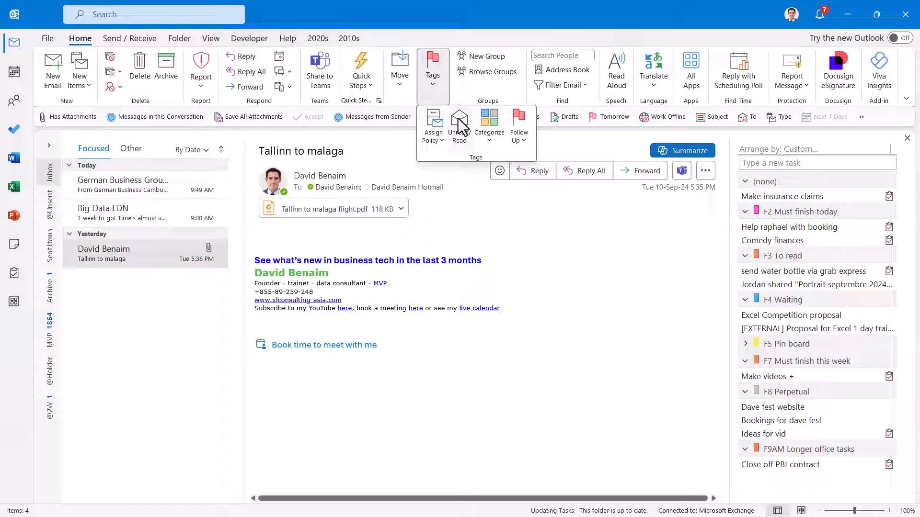
{"action": "left_click", "coordinate": [459, 126]}
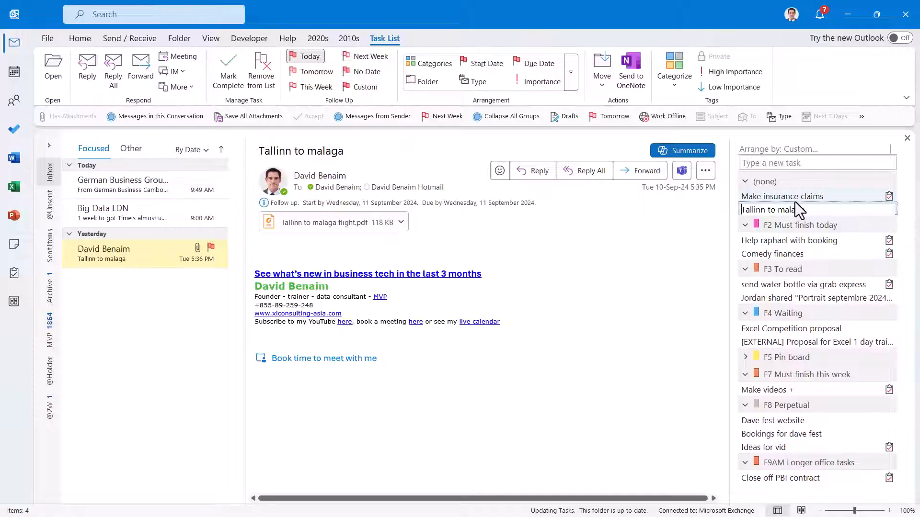
{"action": "type", "text": "Flight details"}
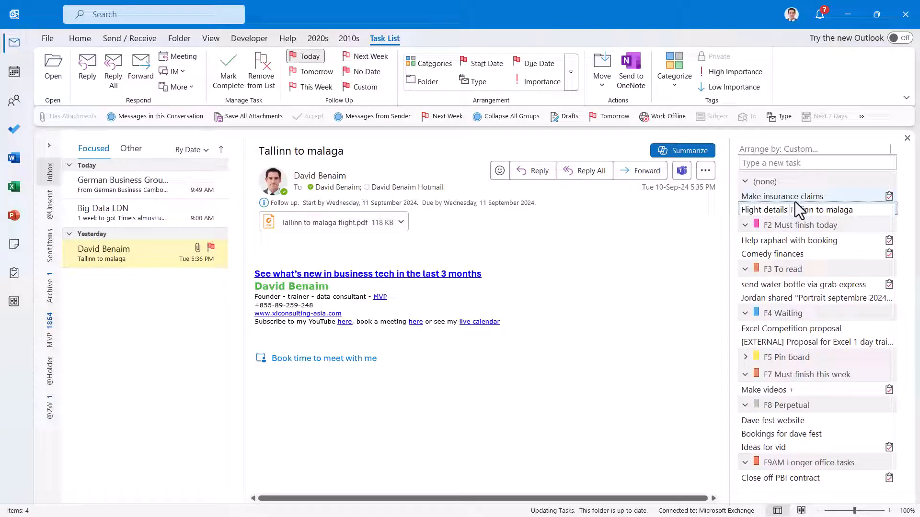
{"action": "left_click", "coordinate": [788, 240]}
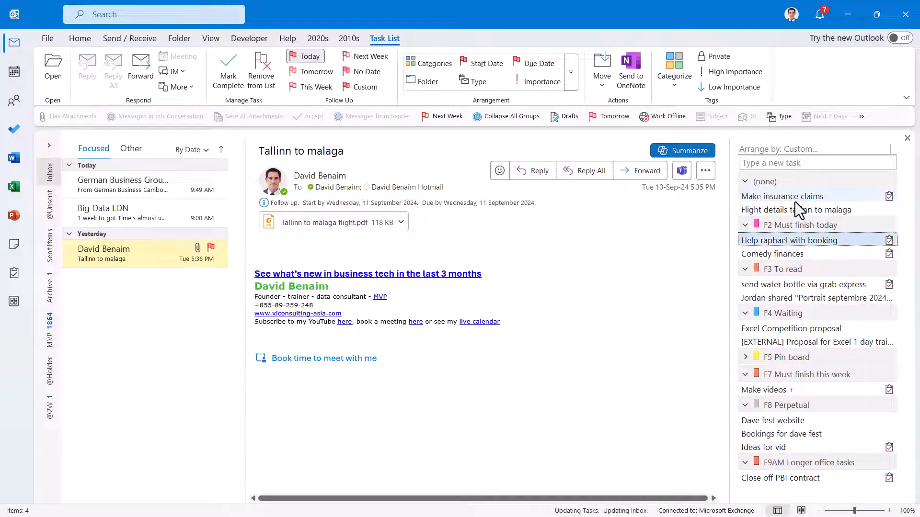
- File the Flight details task under F5 Pin board and expand that group
{"action": "left_click", "coordinate": [796, 210]}
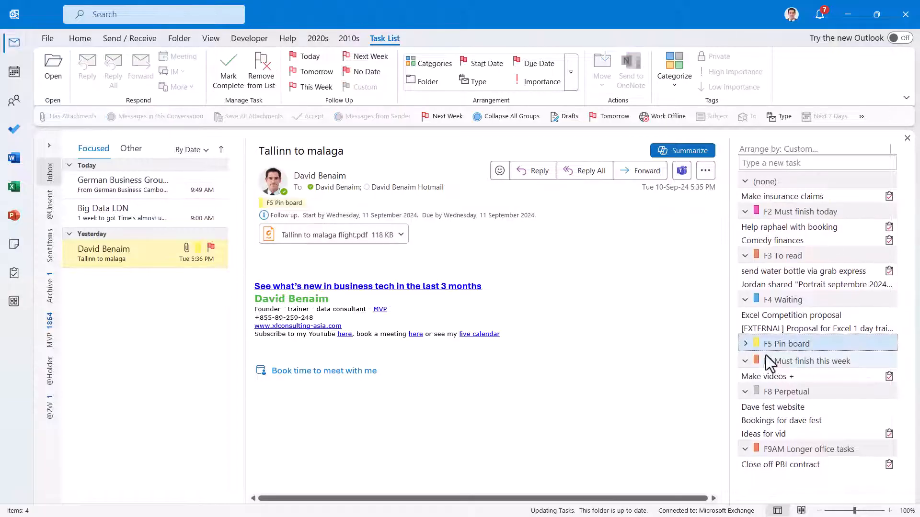
{"action": "left_click", "coordinate": [746, 344]}
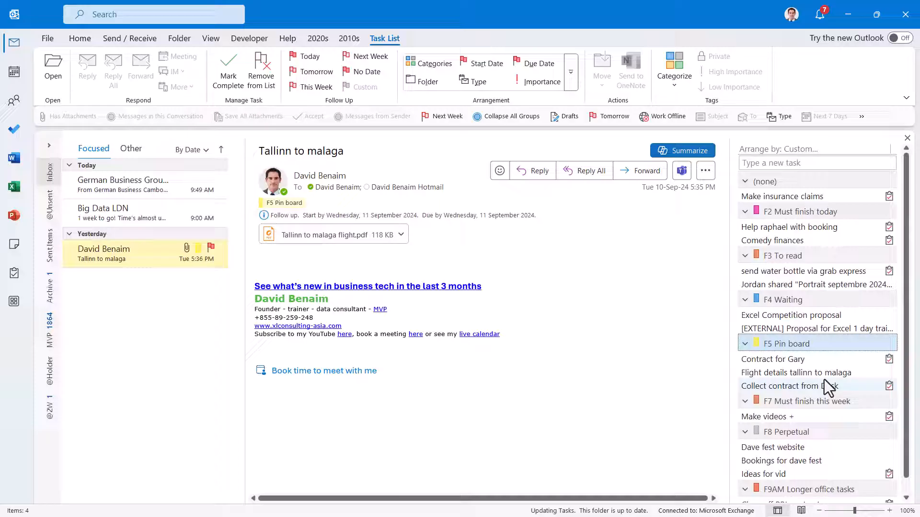
{"action": "left_click", "coordinate": [796, 373]}
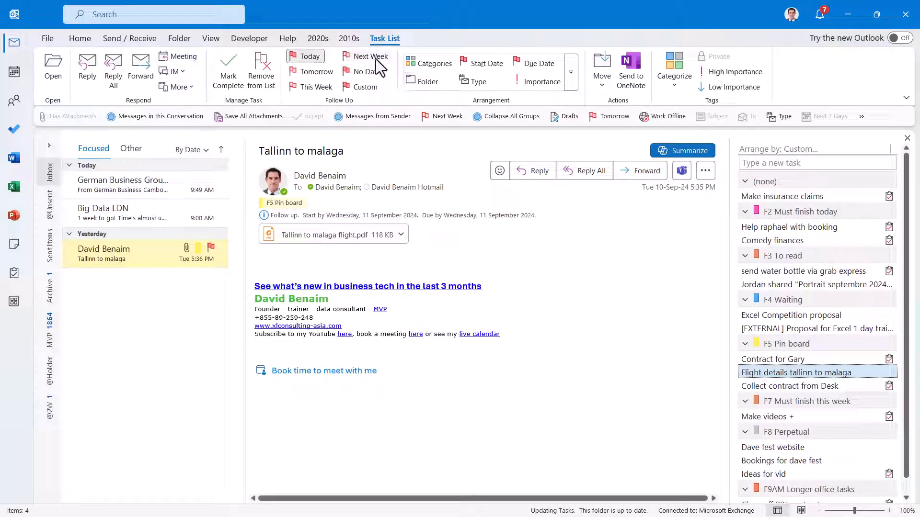
- Flag the Oktoberfest email and rename its task 'Read about event'
{"action": "left_click", "coordinate": [365, 57]}
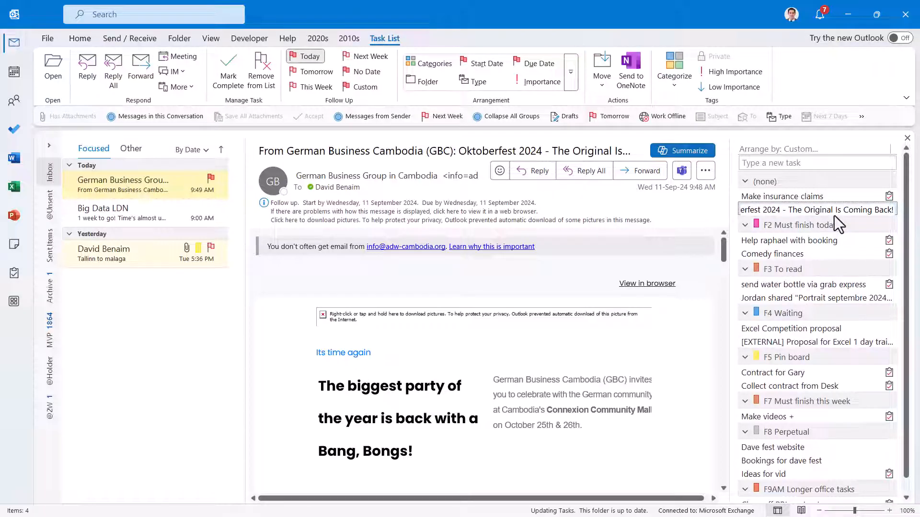
{"action": "type", "text": "Read about event"}
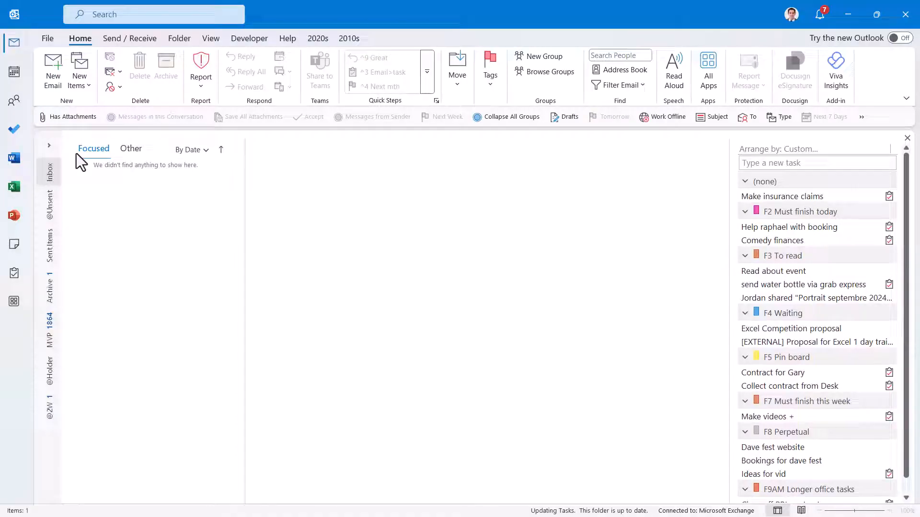
{"action": "mouse_move", "coordinate": [182, 243]}
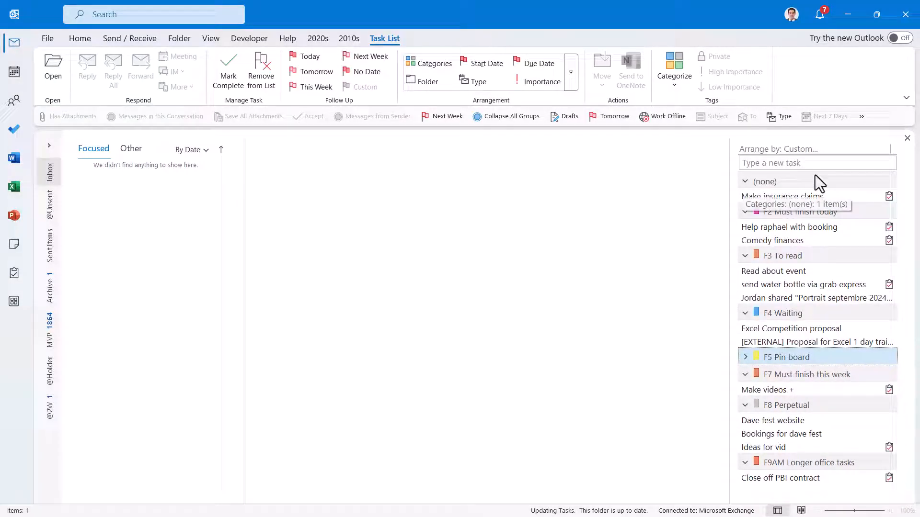
{"action": "mouse_move", "coordinate": [414, 390]}
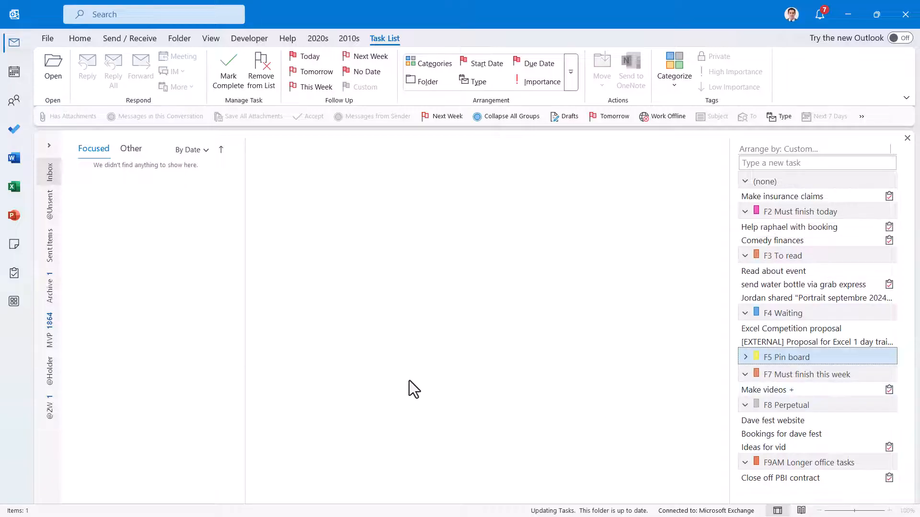